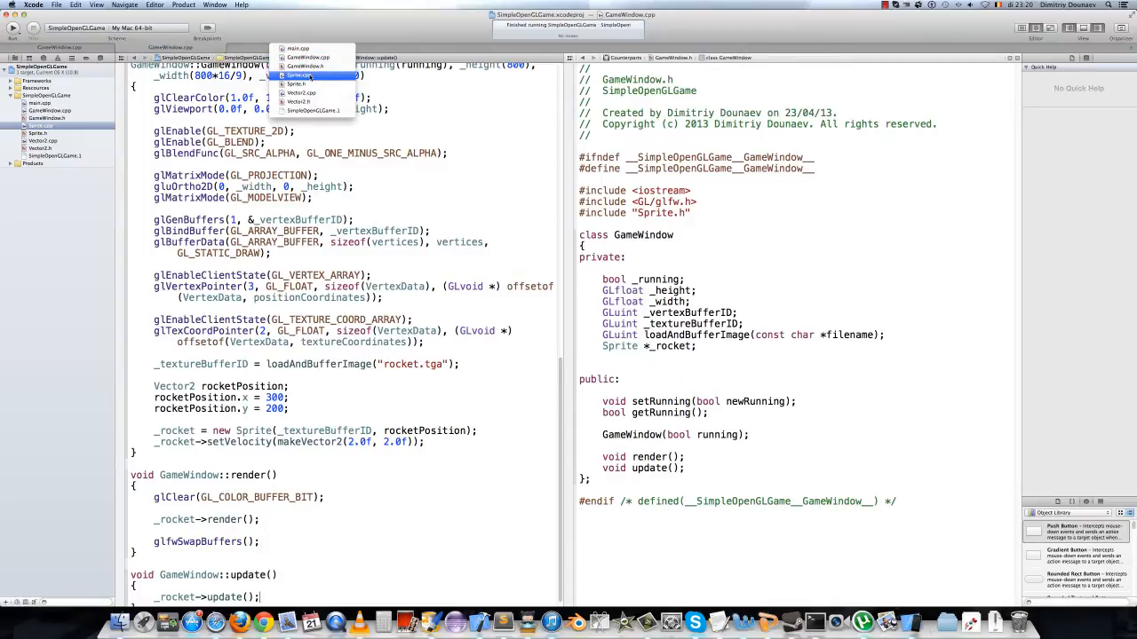
Mark the update() declaration in Sprite.h as virtual
left_click(302, 75)
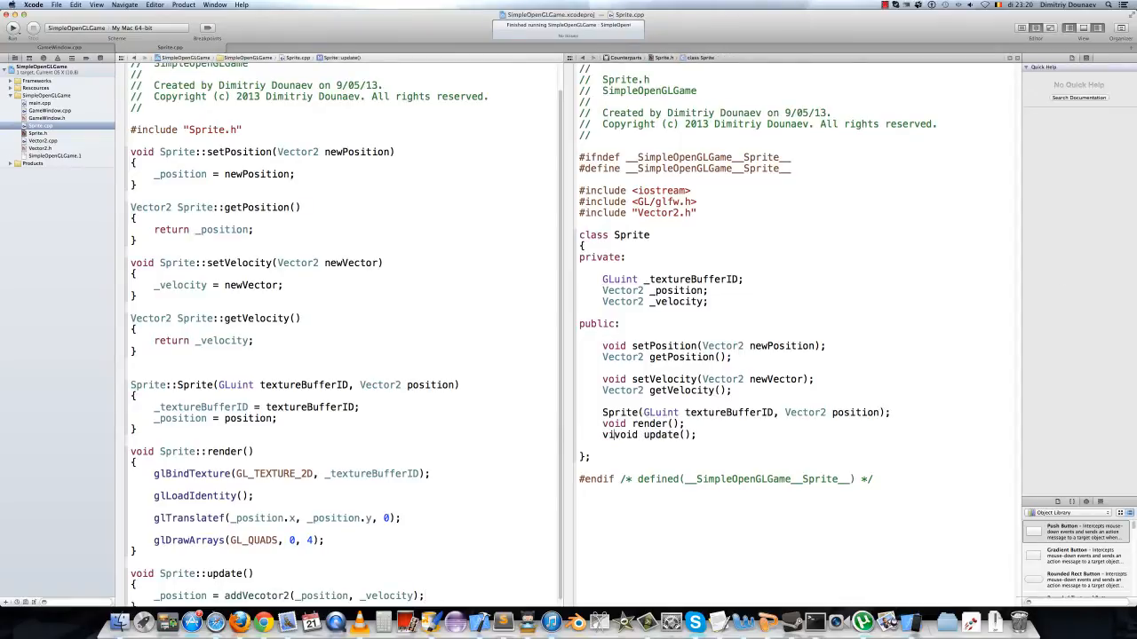
type("virtual")
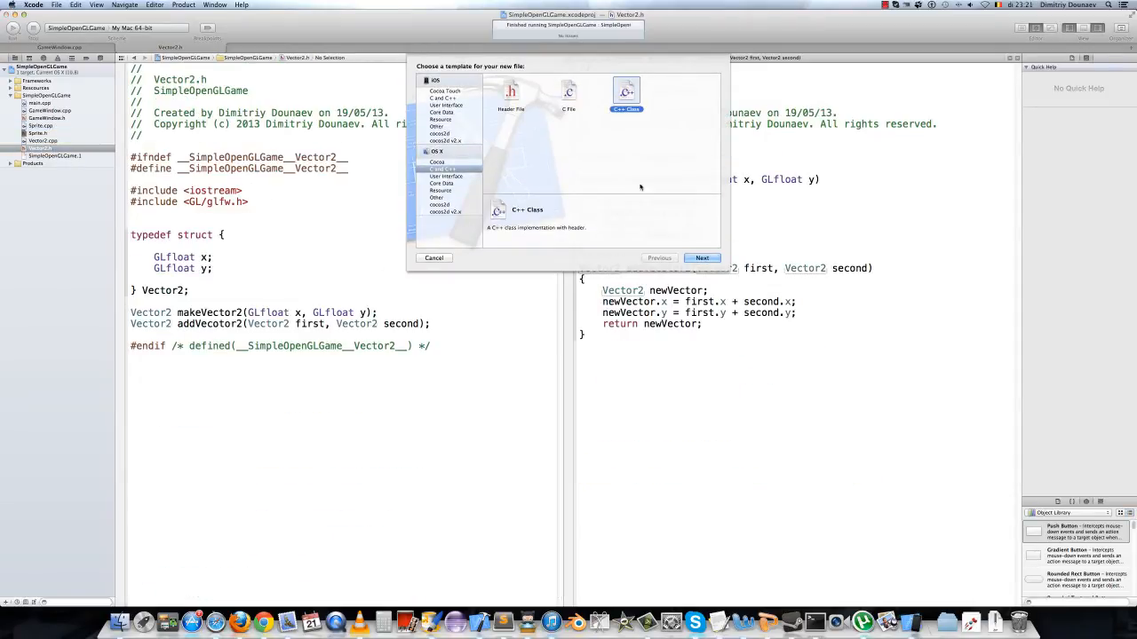
Create a new C++ class named PlayerSprite from the C++ Class template
left_click(700, 258)
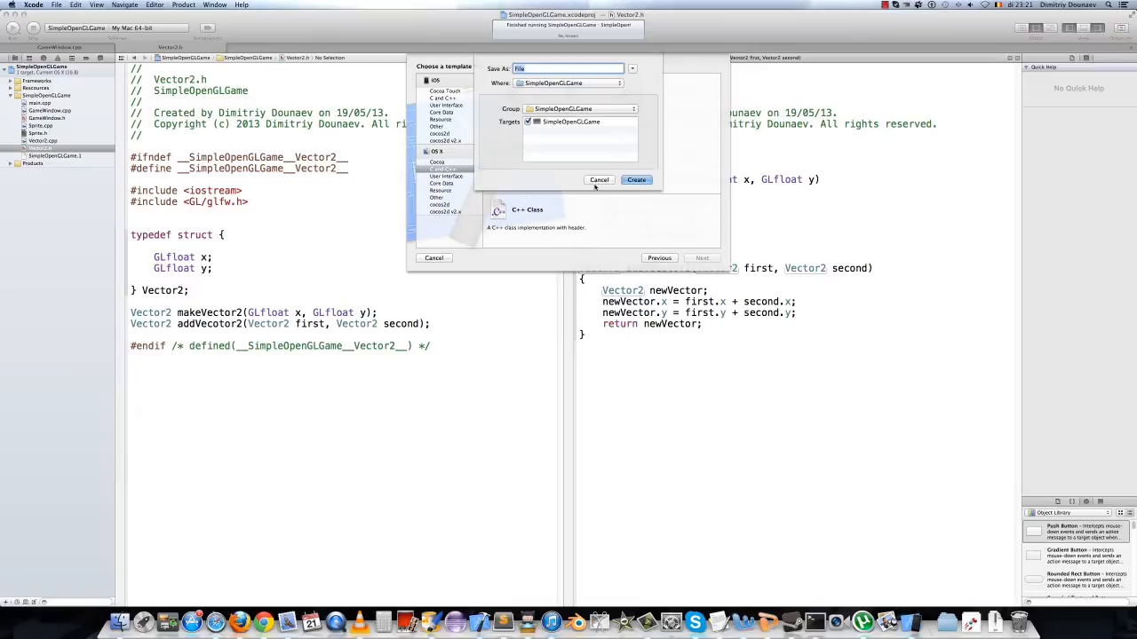
type("PlayerSprit")
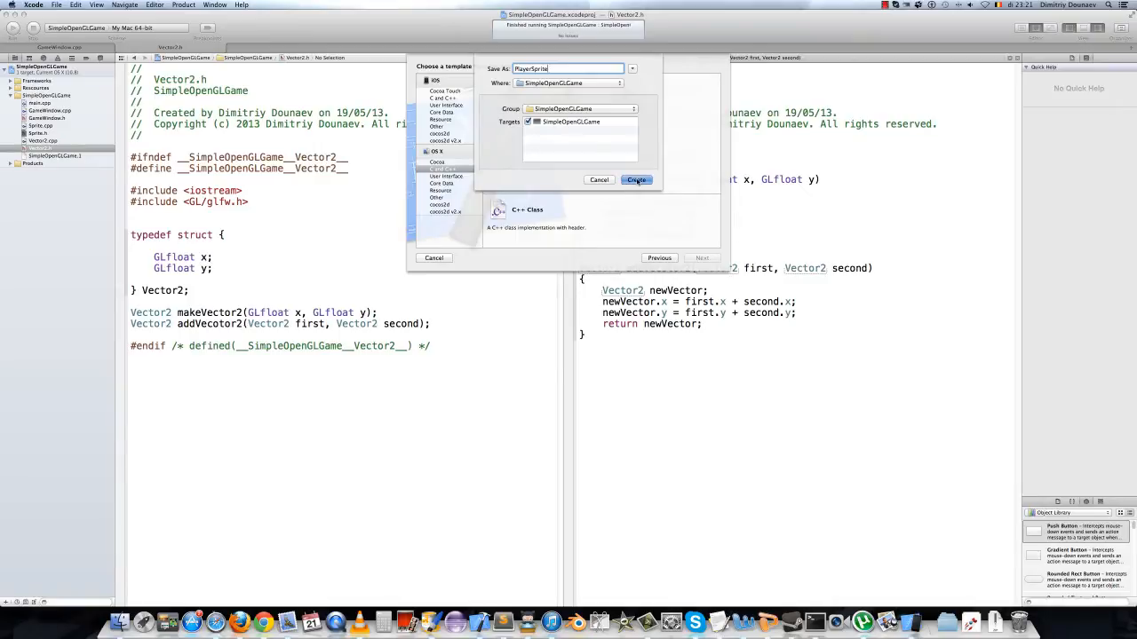
left_click(636, 179)
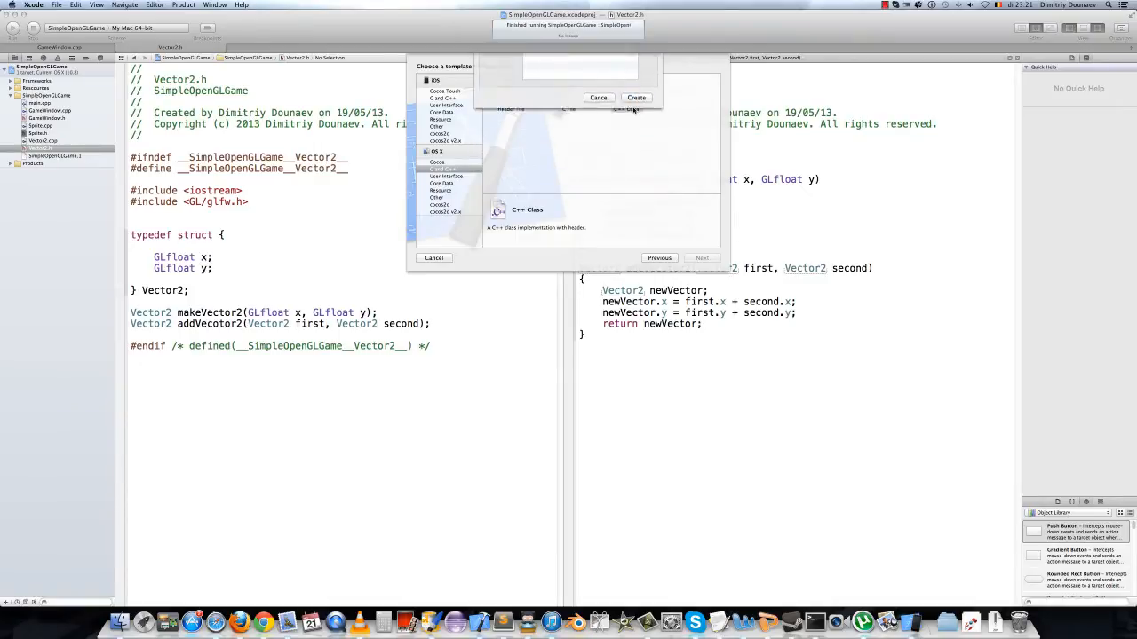
left_click(654, 98)
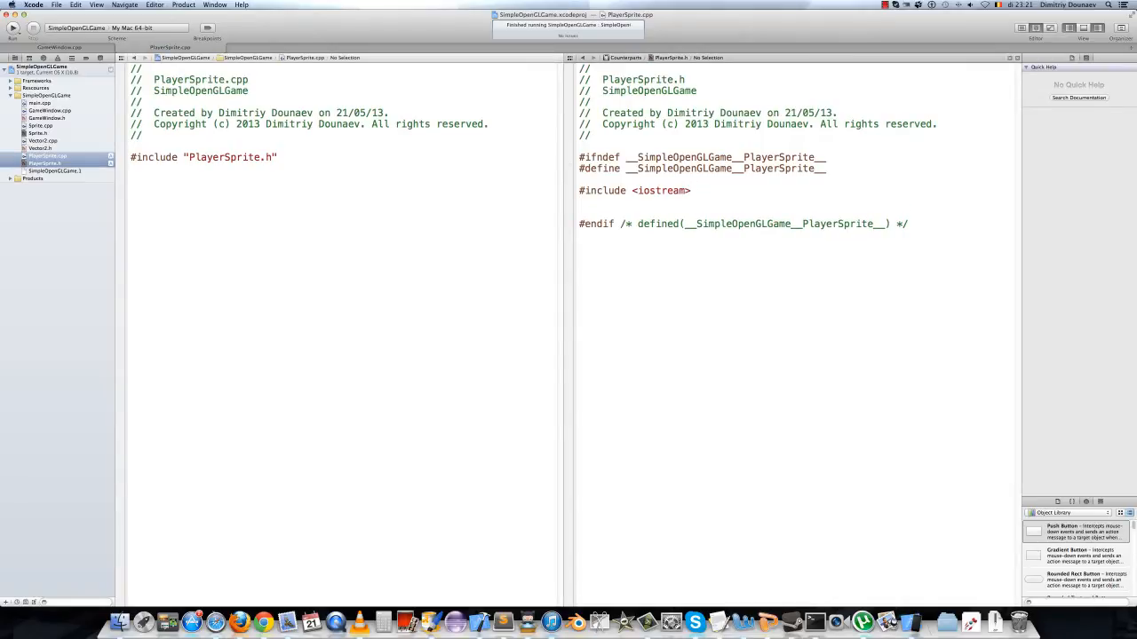
Write #include "Sprite.h" and class PlayerSprite : public Sprite with private and public sections
type("#include")
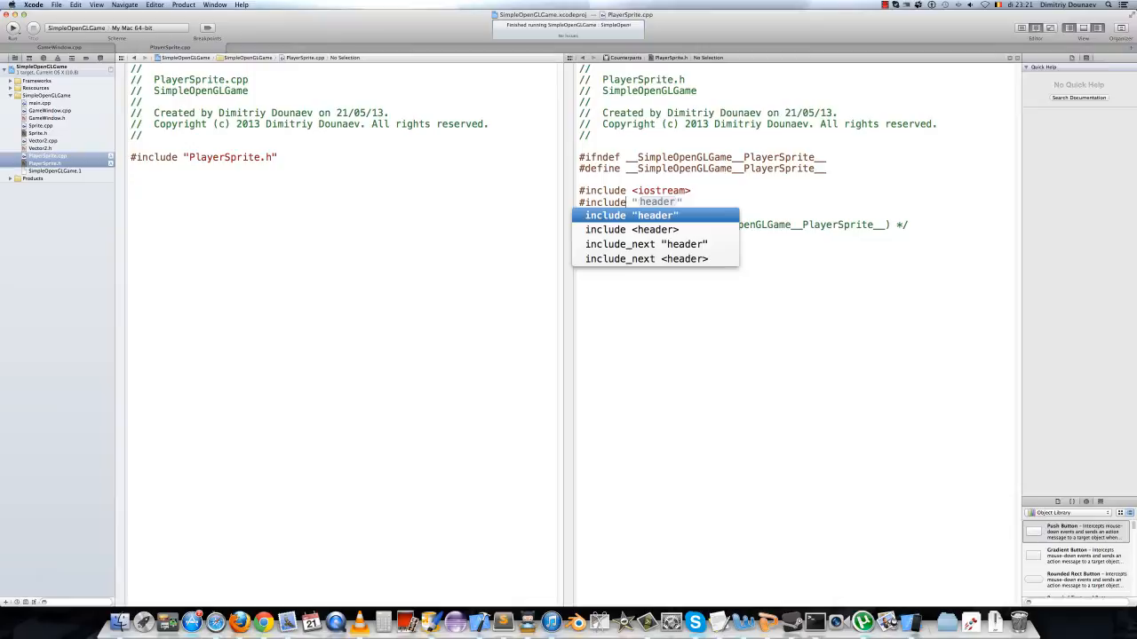
type("Sprite.h\"")
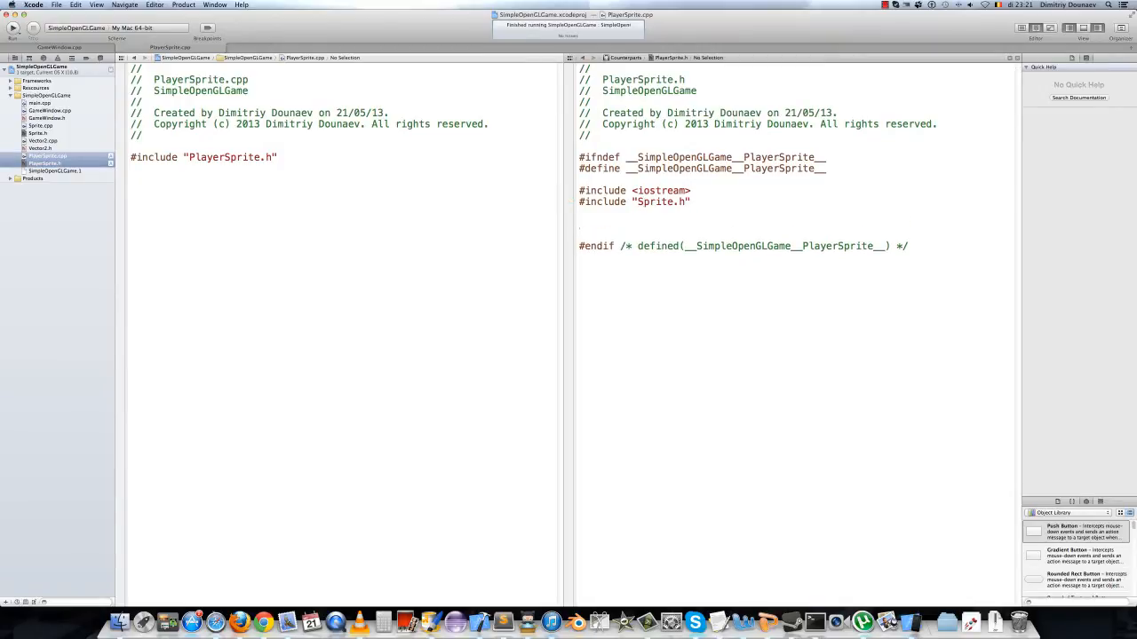
type("class")
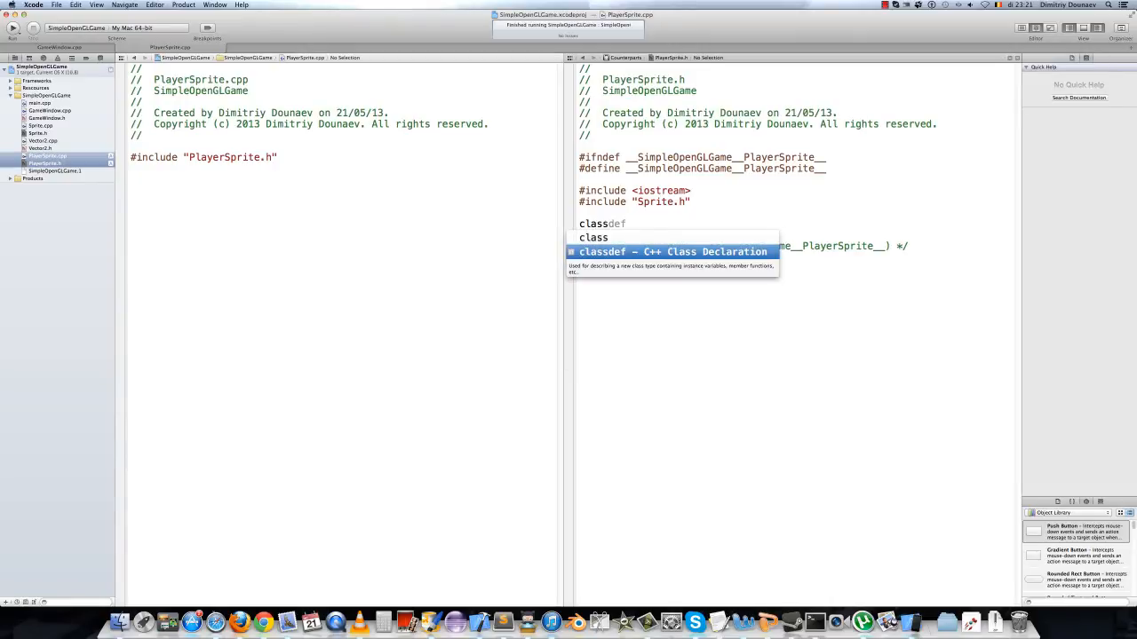
type("PlayerSpr")
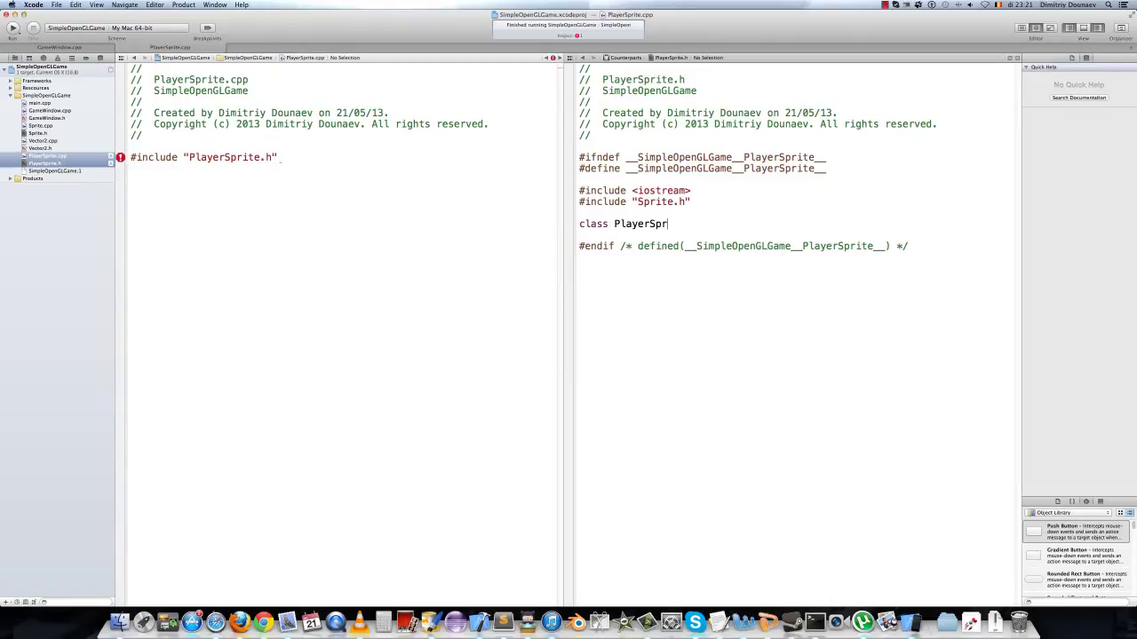
type("ite")
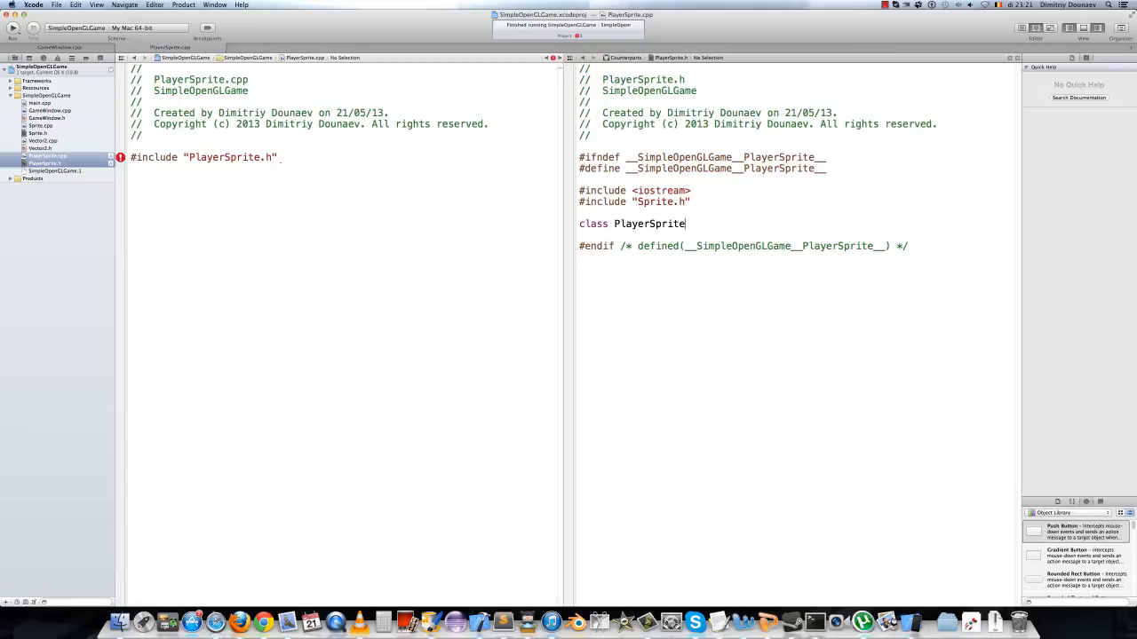
type(": public")
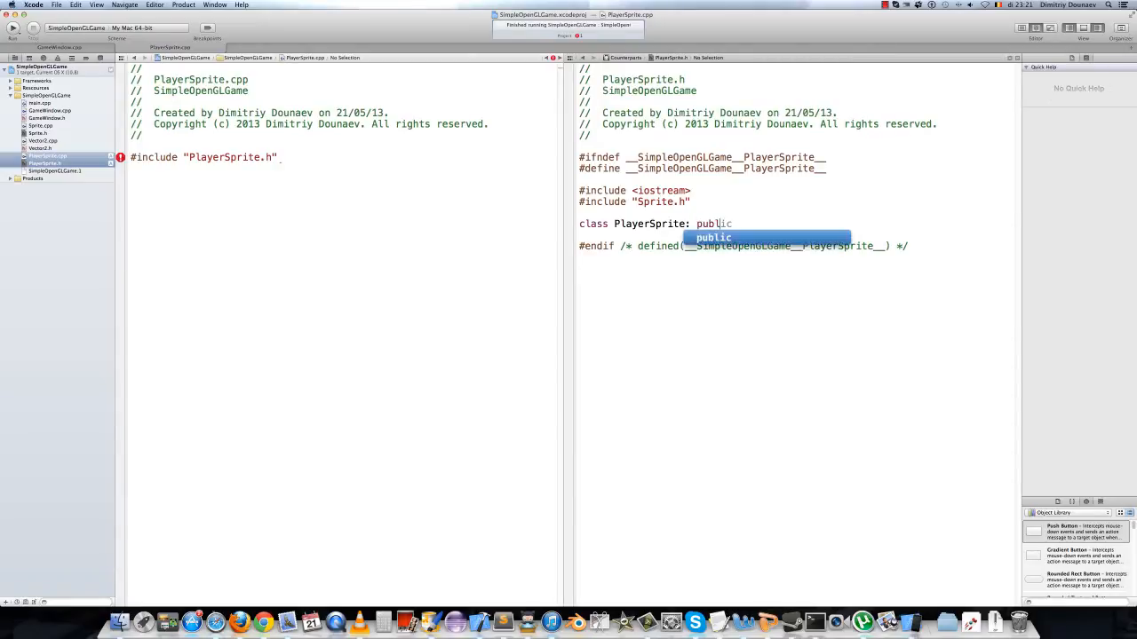
type("S")
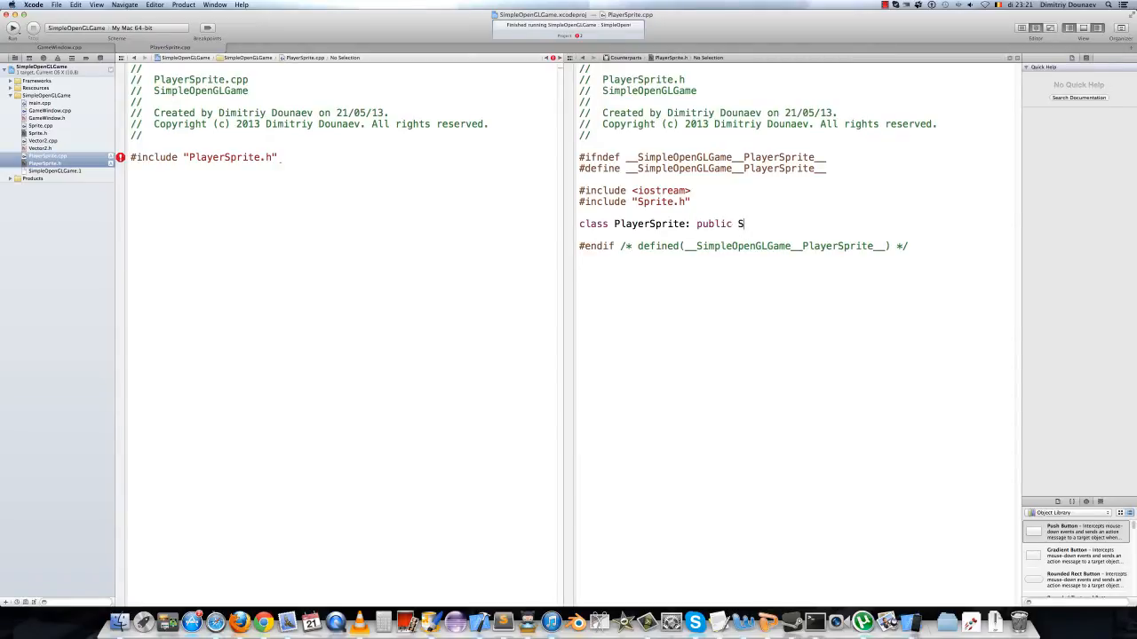
type("prite")
type("{")
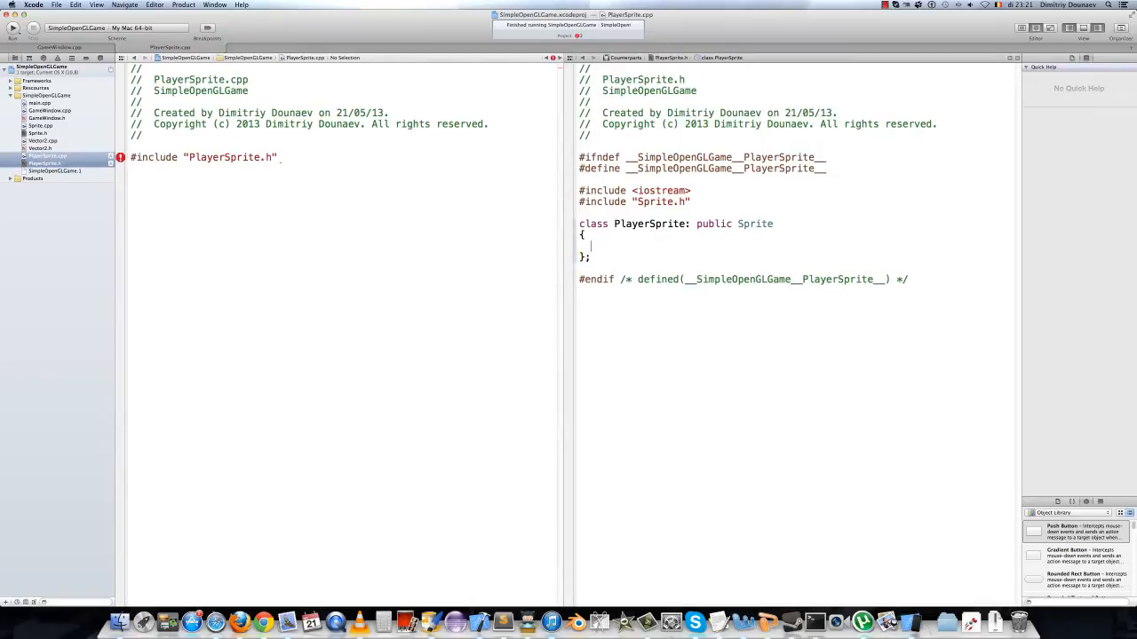
type("p")
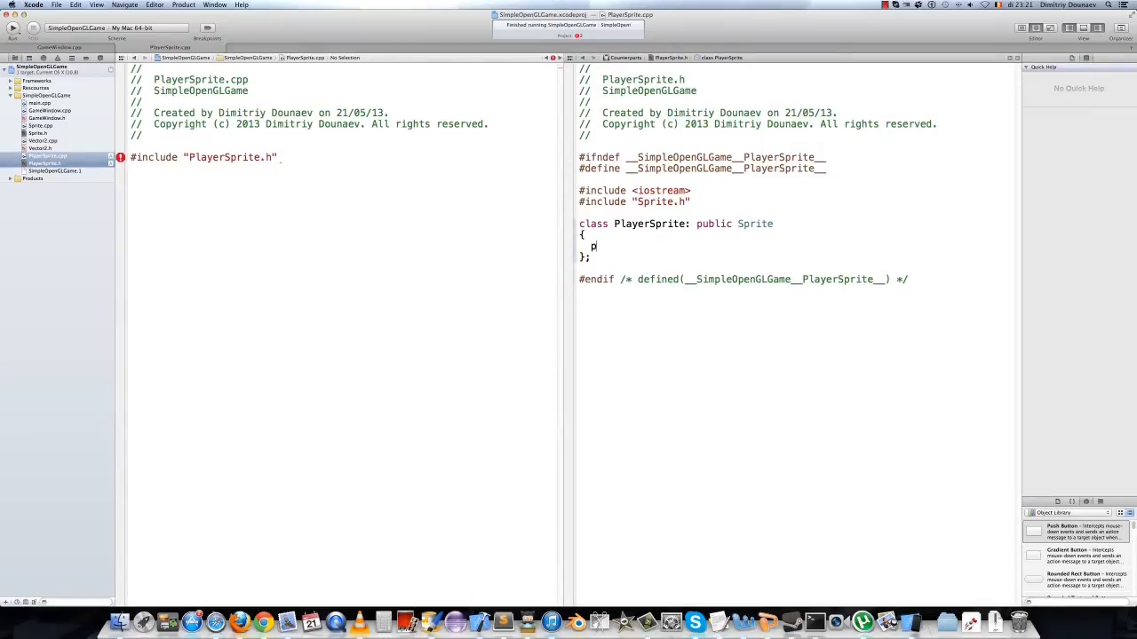
type("rivate:")
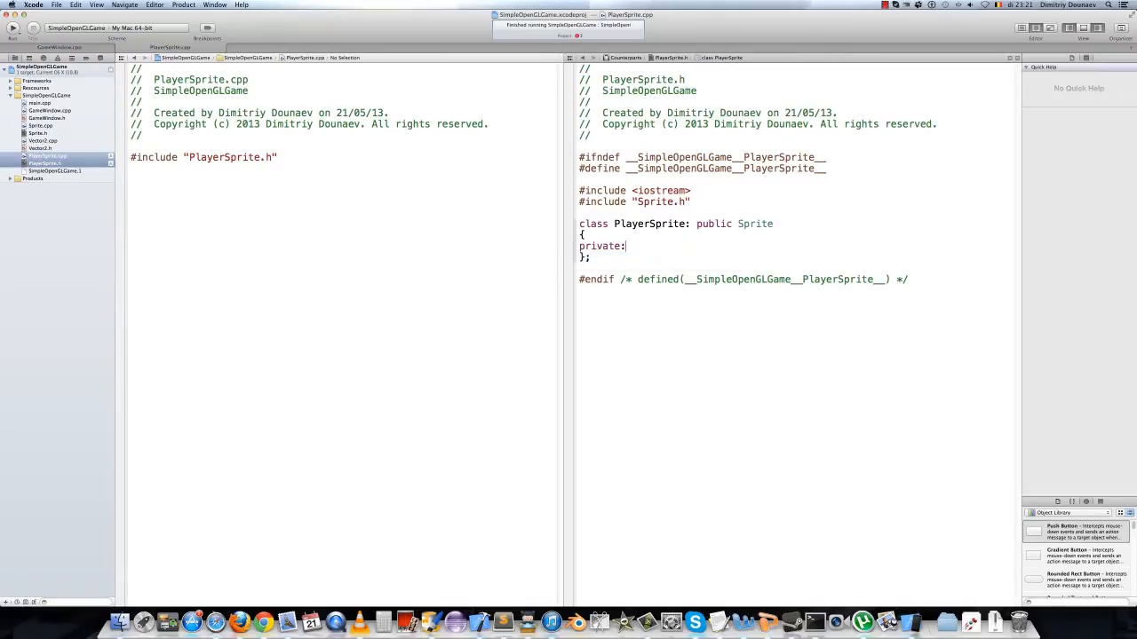
type("public:")
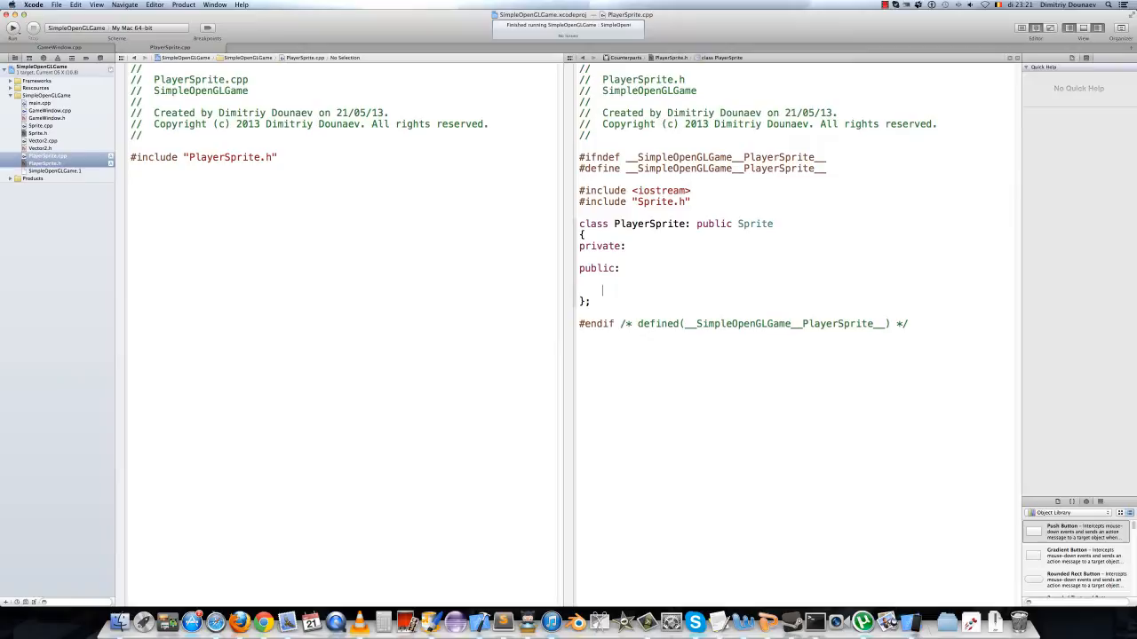
Declare PlayerSprite(GLuint textureBufferID, Vector2 position) under public
type("Pl")
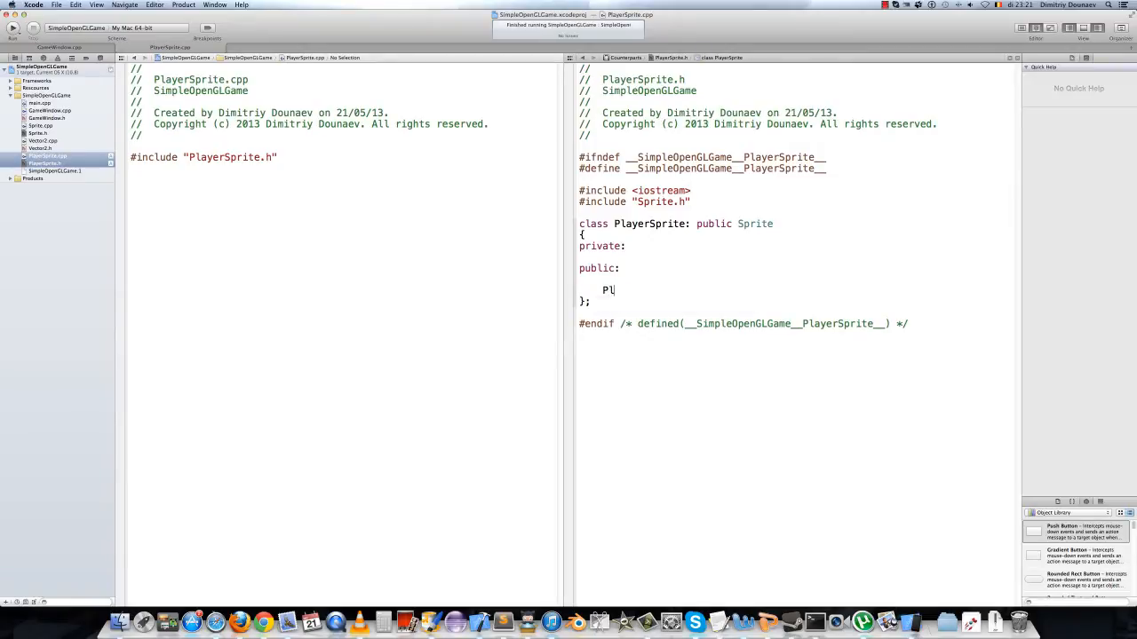
type("ayerSprite(")
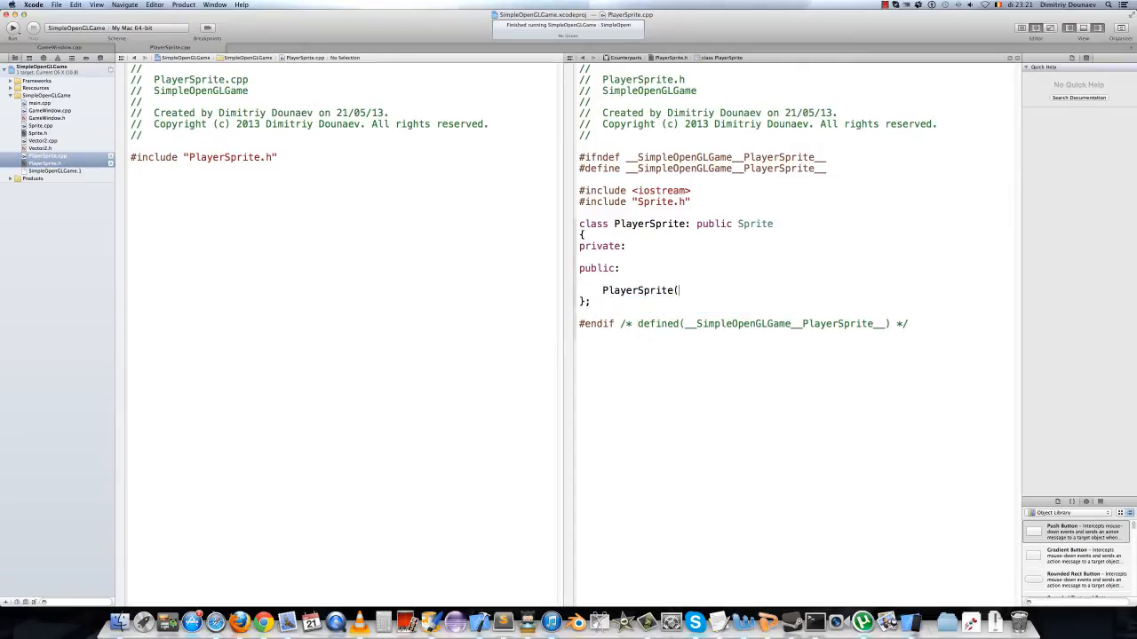
type("Gl")
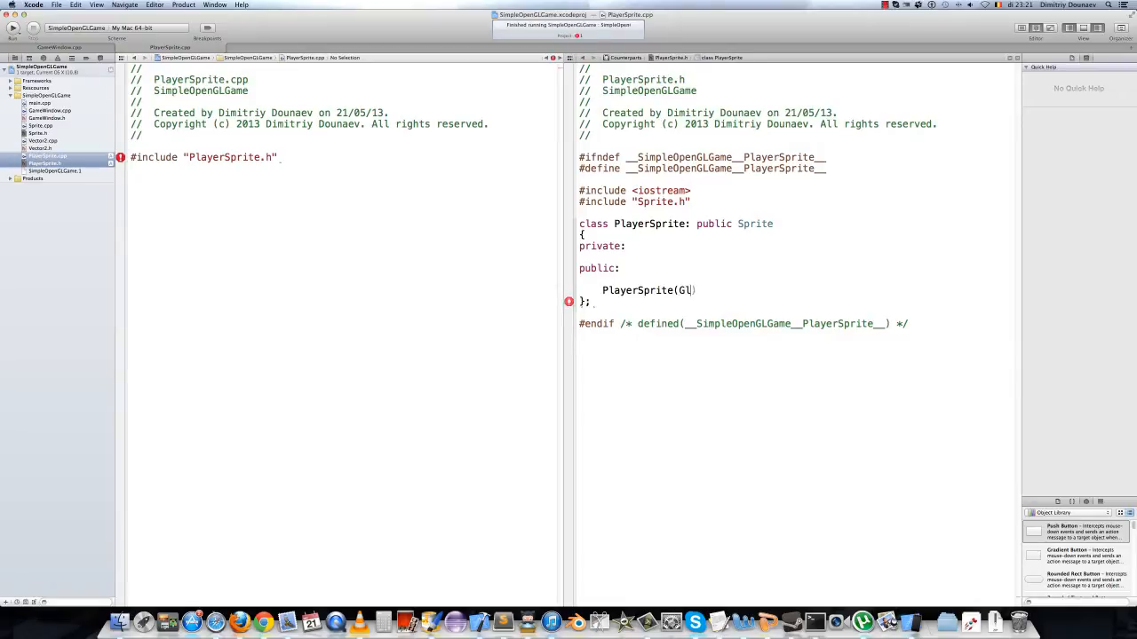
type("uint")
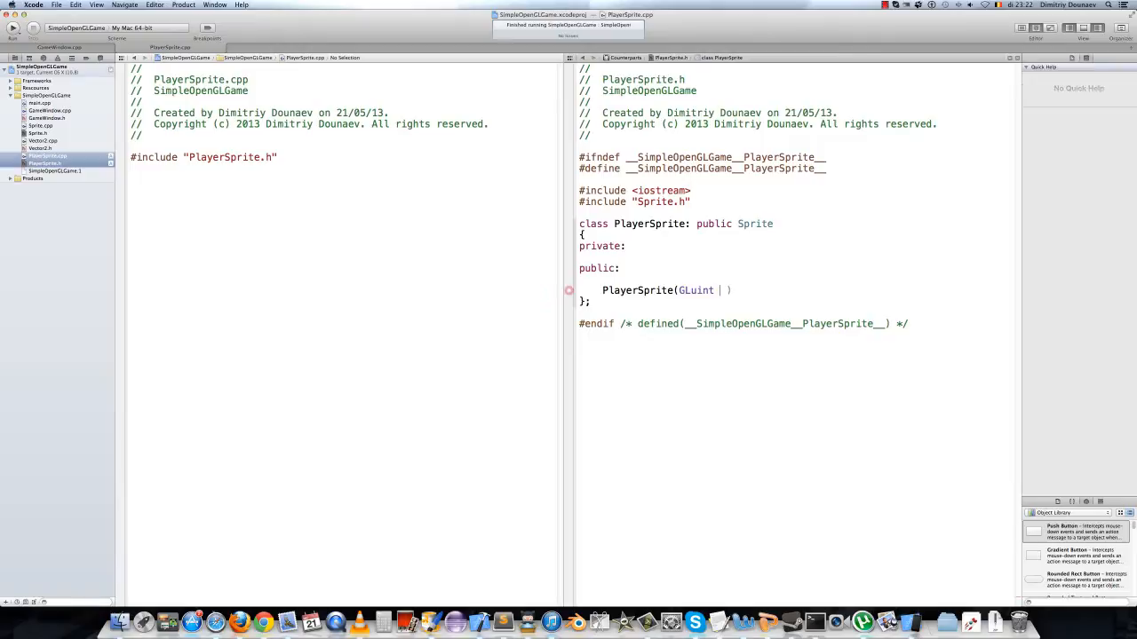
type("textureBuffer")
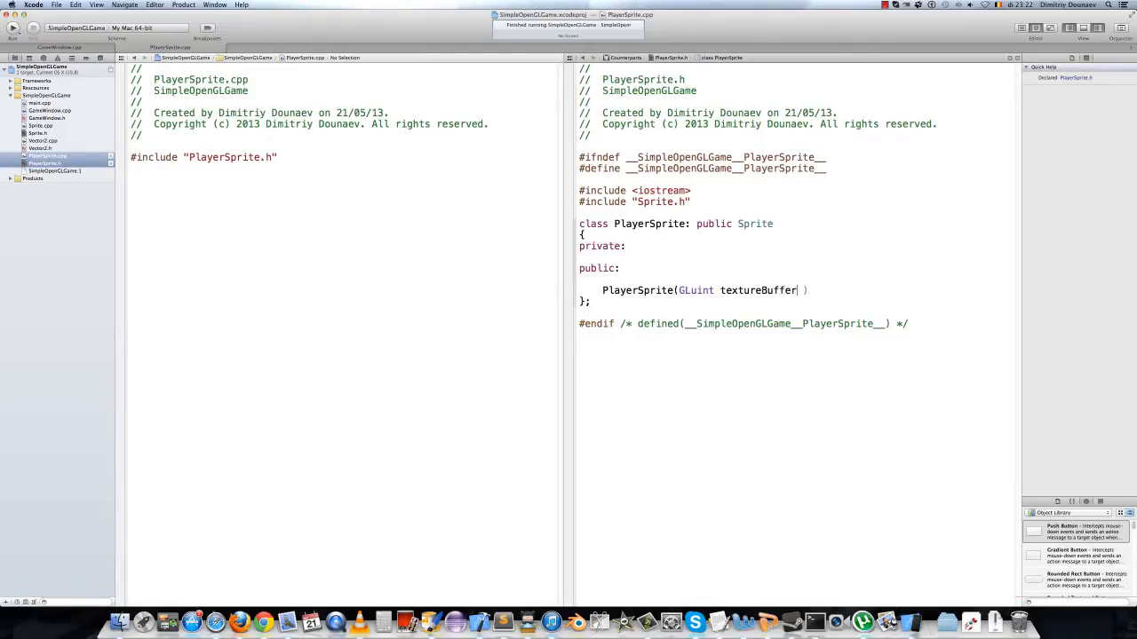
type("ID, Vector2")
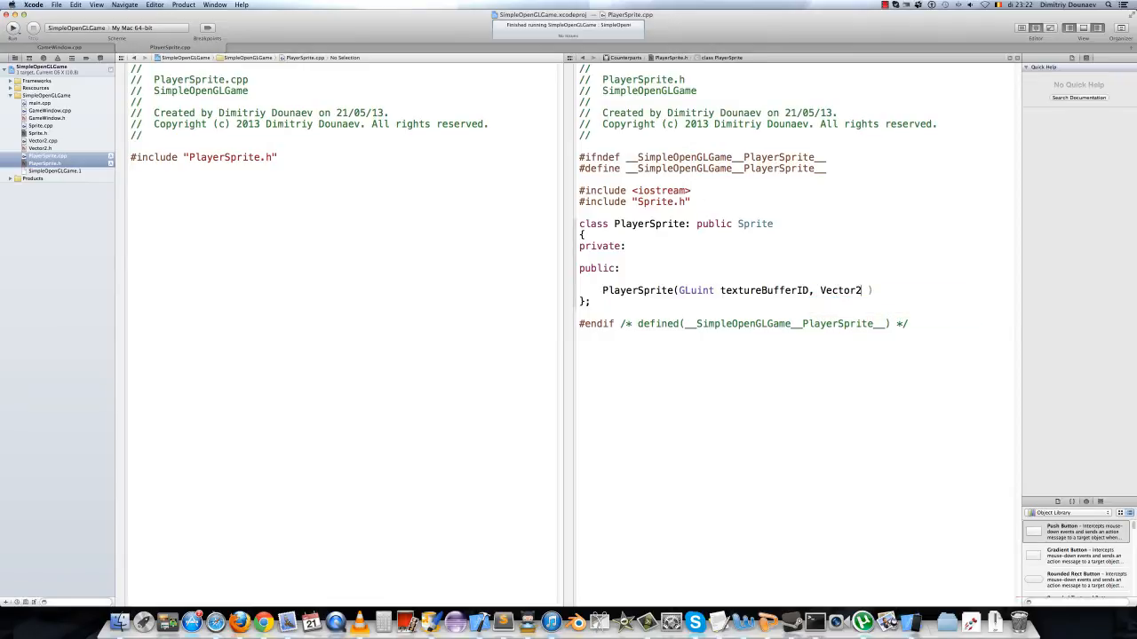
type("position")
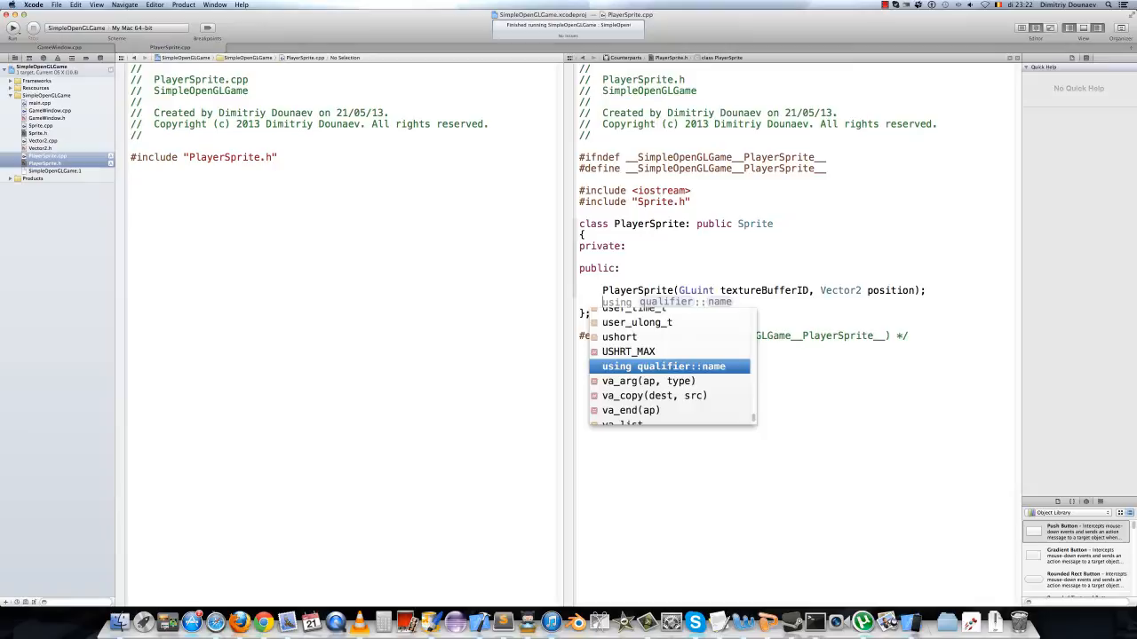
Declare void update(); below the constructor
key("Escape")
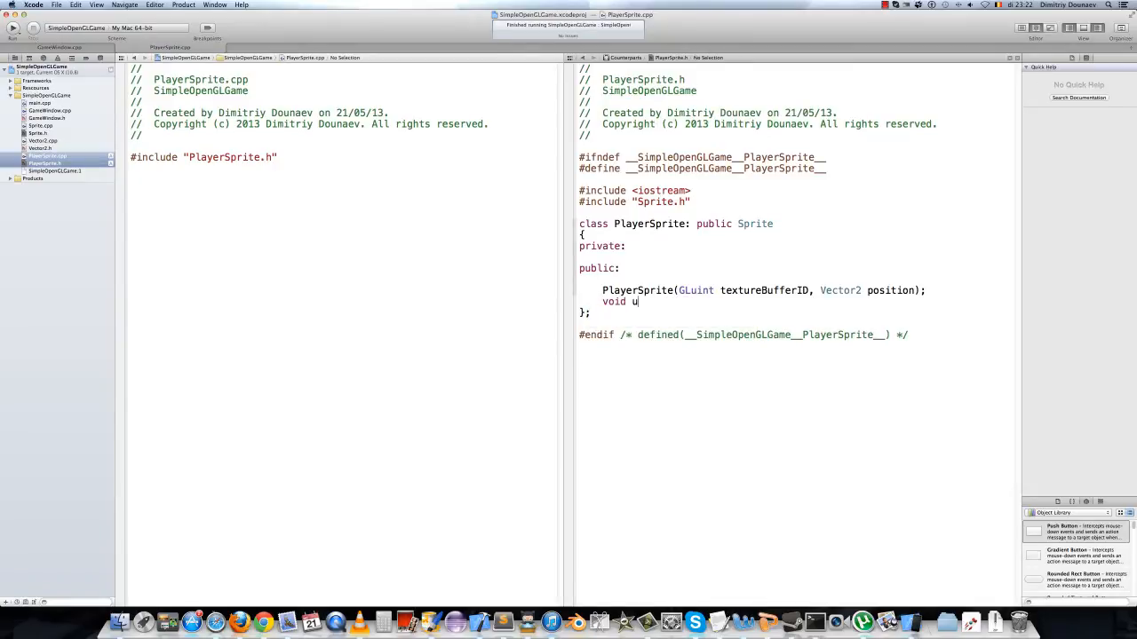
type("pdate")
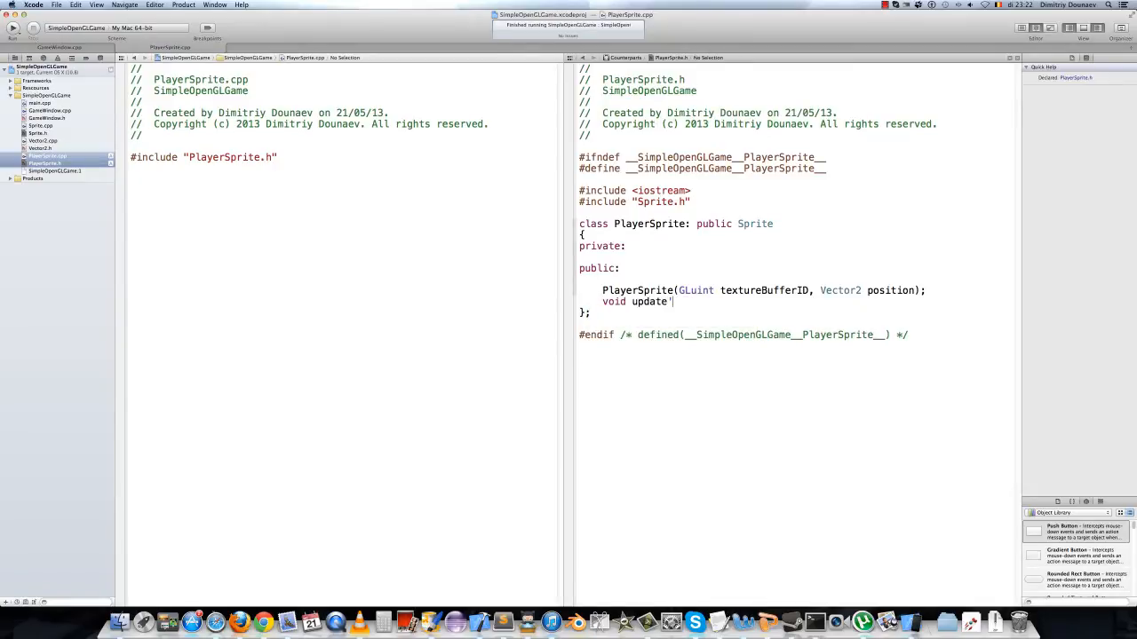
type("();")
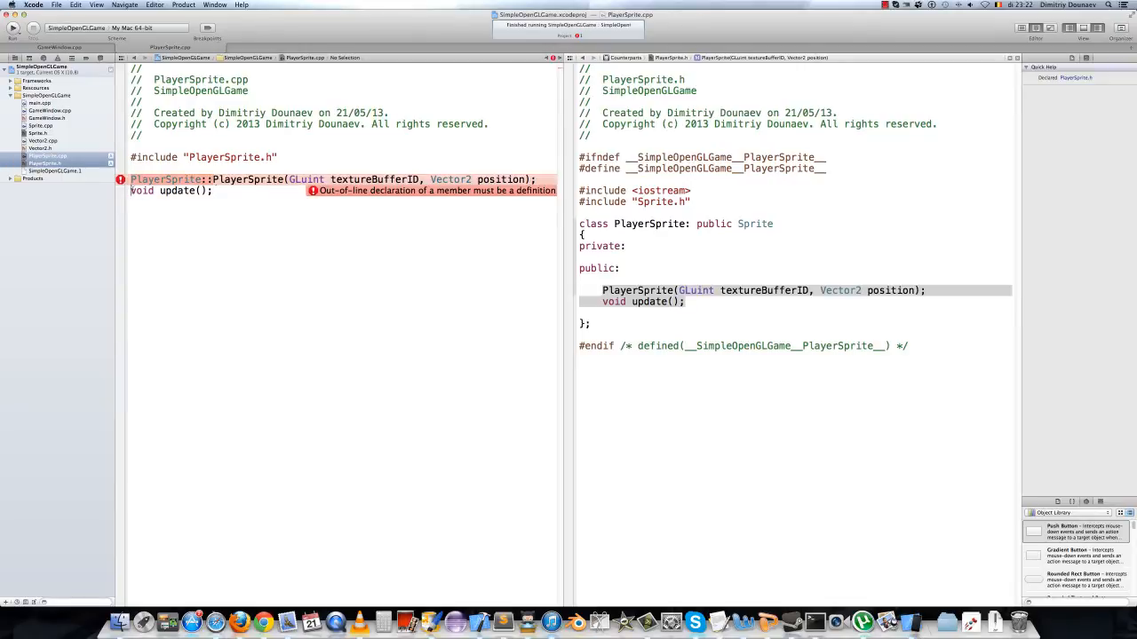
Define PlayerSprite's constructor with a Sprite(textureBufferID, position) initializer and an empty update body
type("PlayerSprite::")
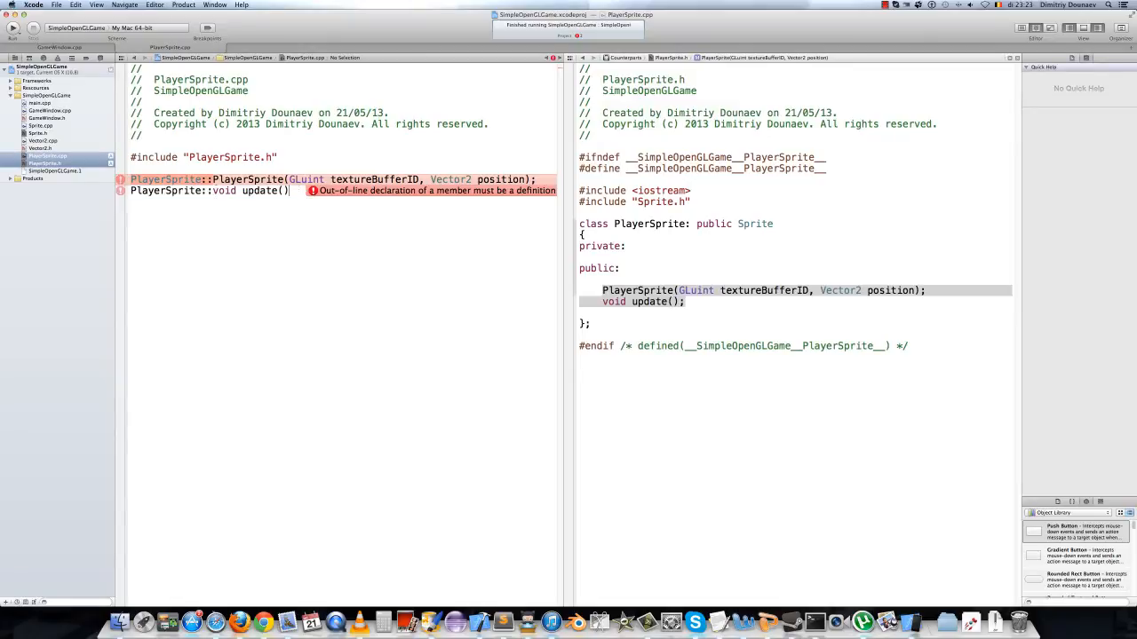
type(":")
key("Return")
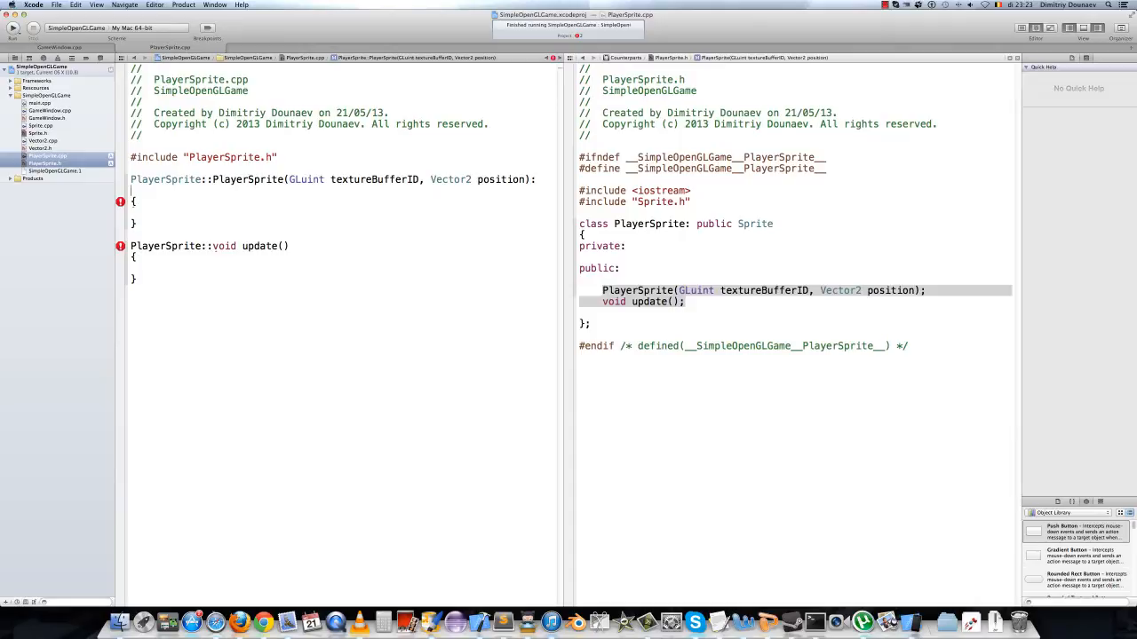
type("Sprite(textureBufferID, position")
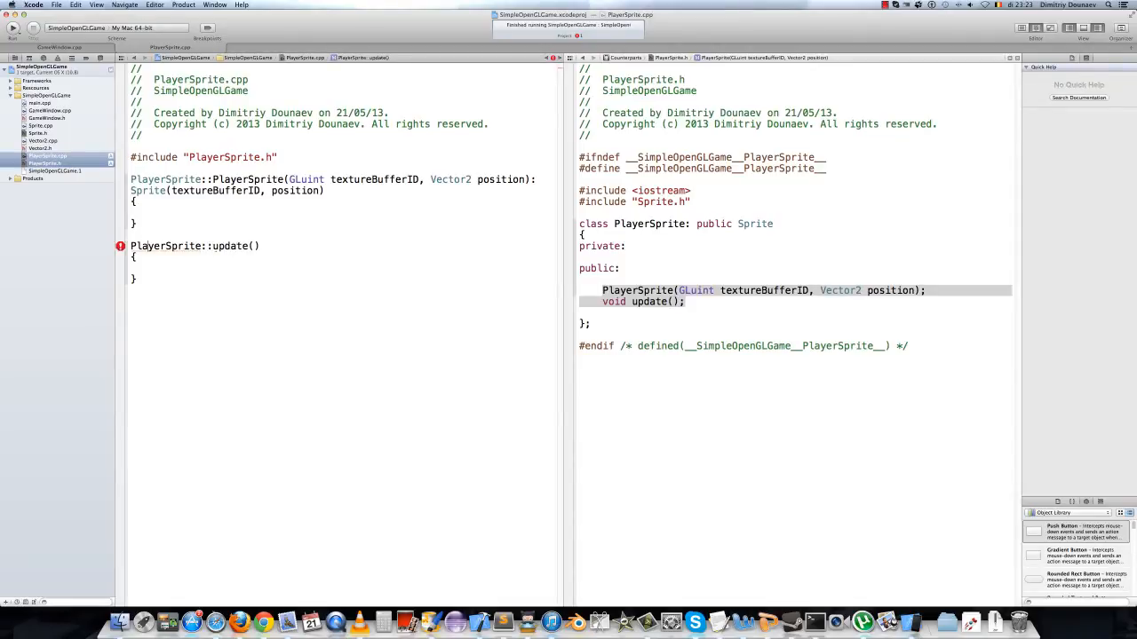
Give update a void return and an if on glfwGetKey(GLFW_KEY_UP)
type("void")
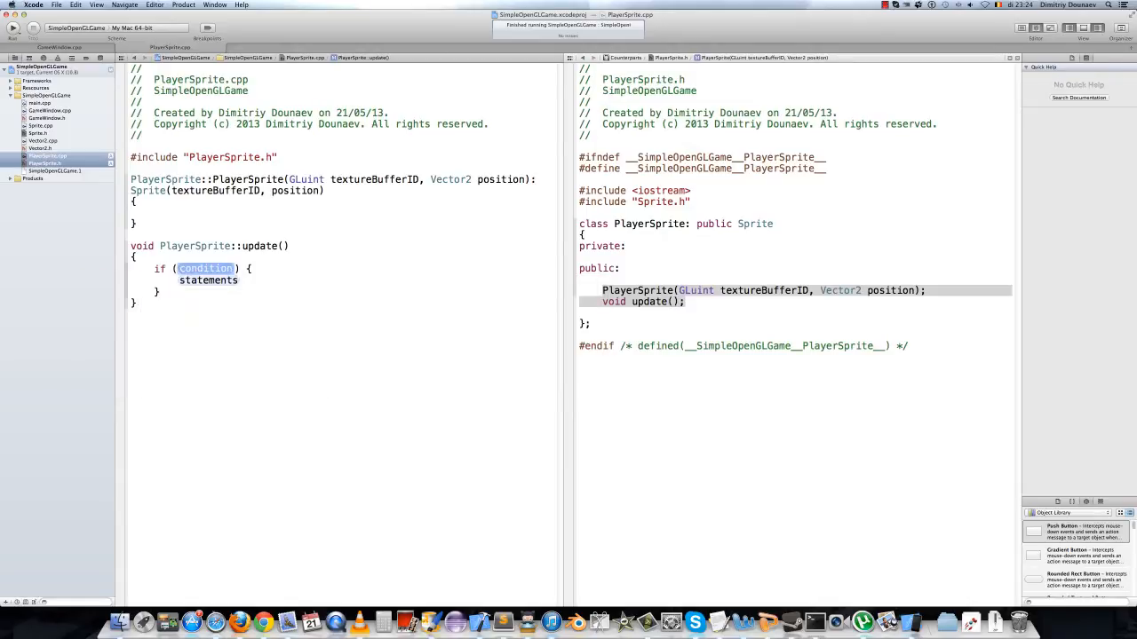
type("glfwGetKey(int key)")
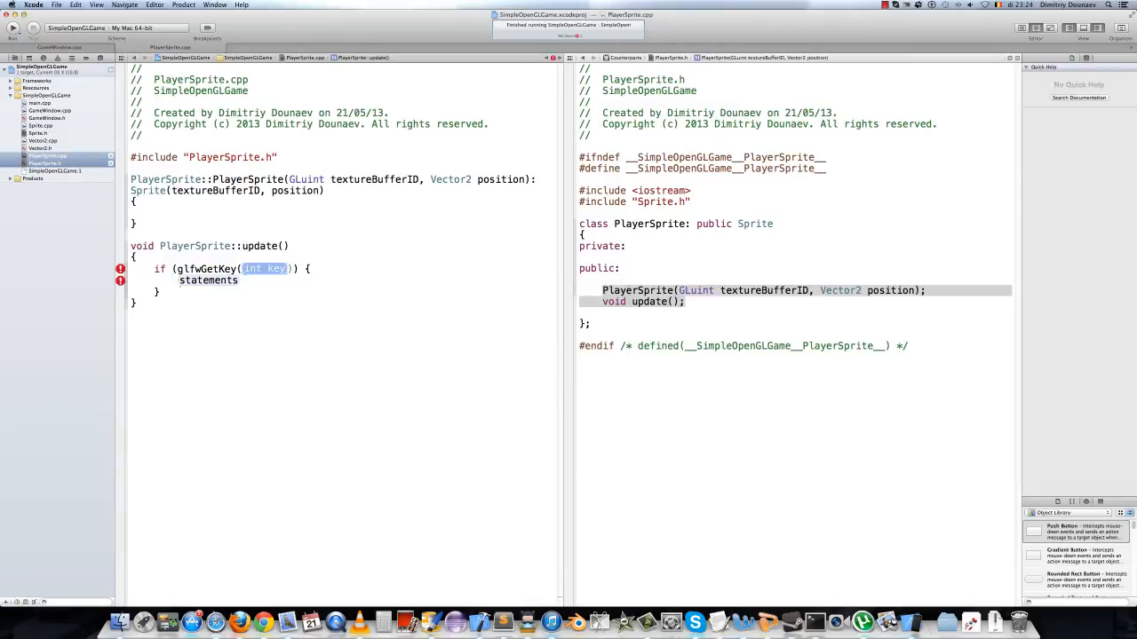
type("GLFWthread")
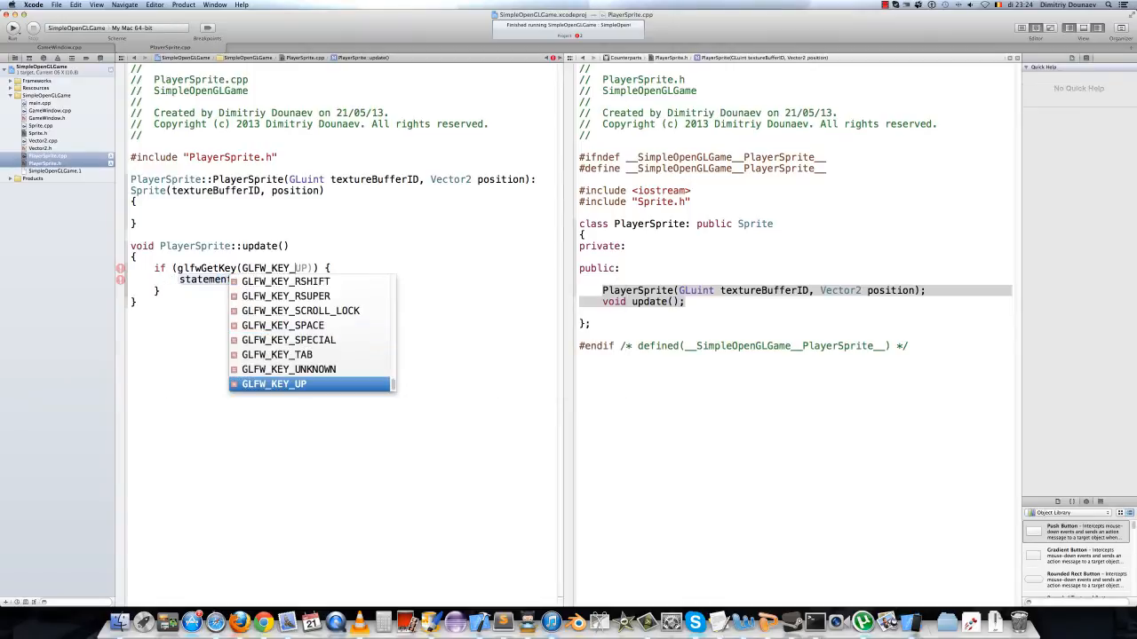
left_click(273, 383)
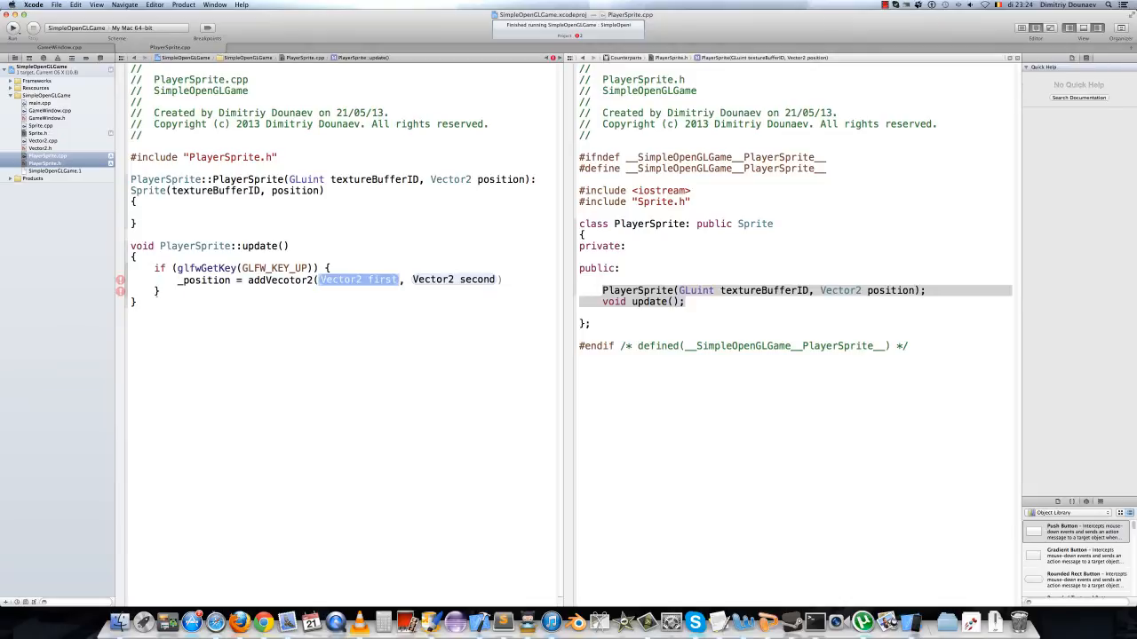
Inside the if, set _position = addVector2(_position, makeVector2(0.0f, 0.1f))
key("Delete")
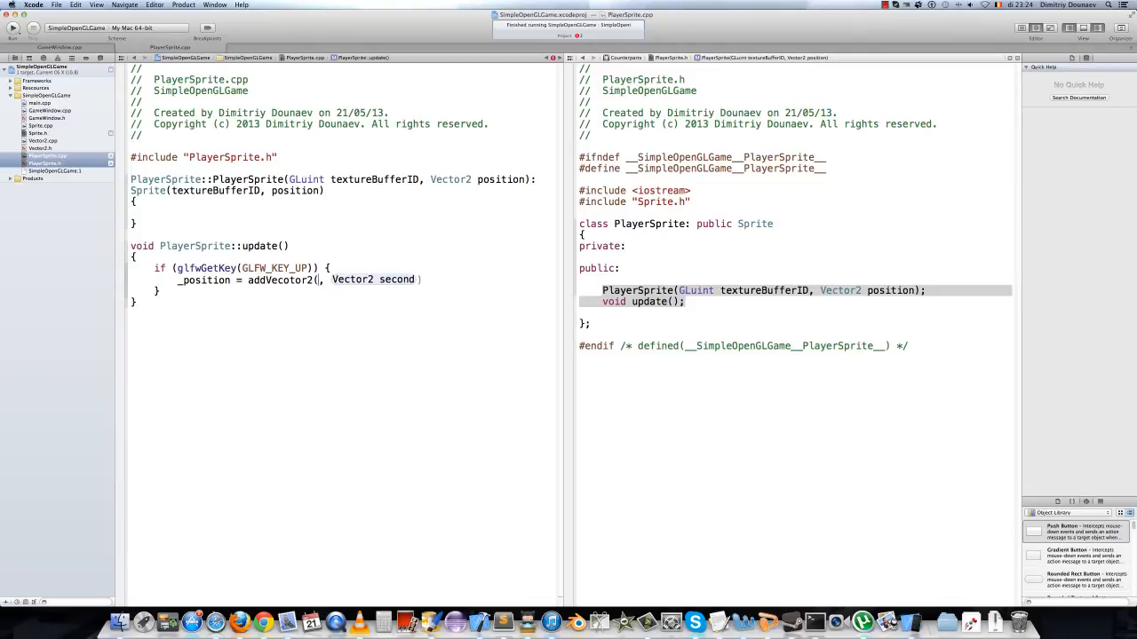
type("_position")
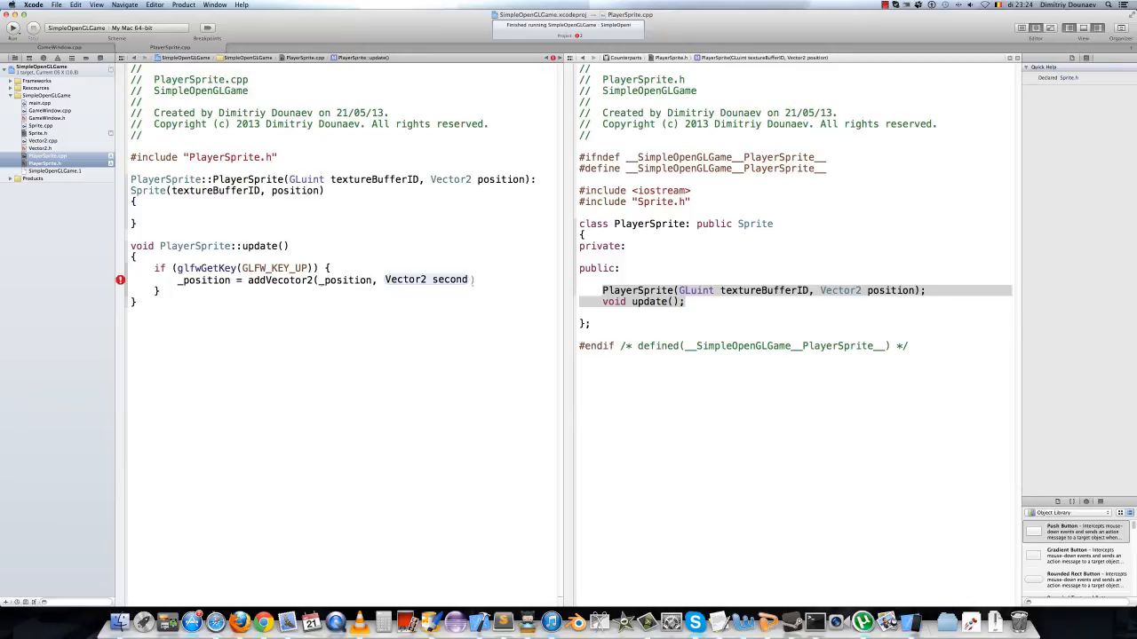
double_click(426, 280)
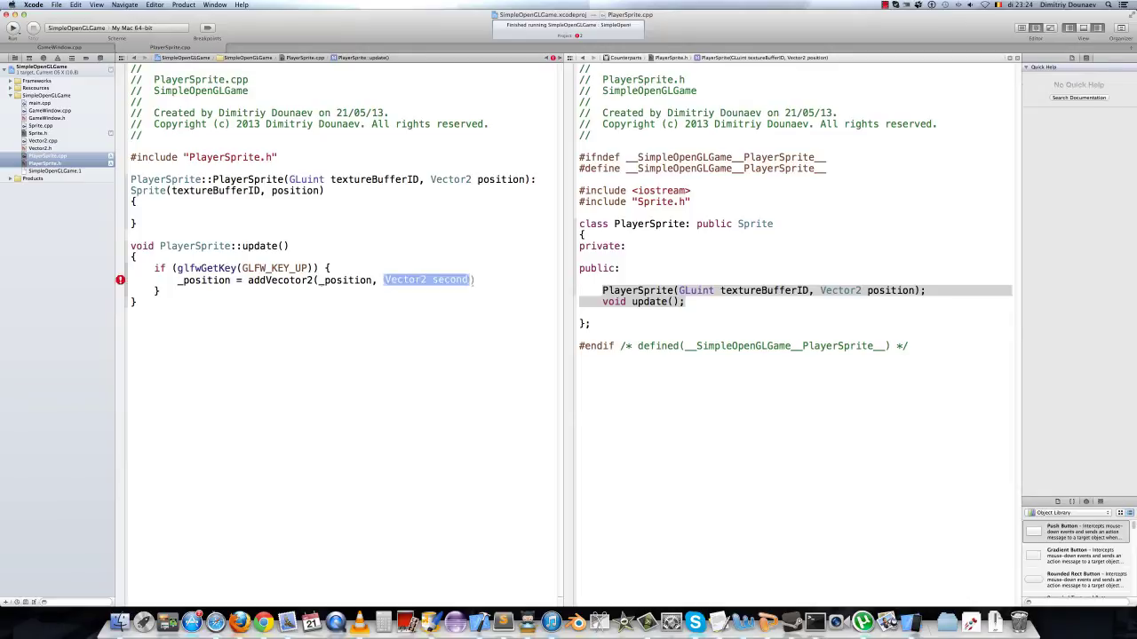
key("Delete")
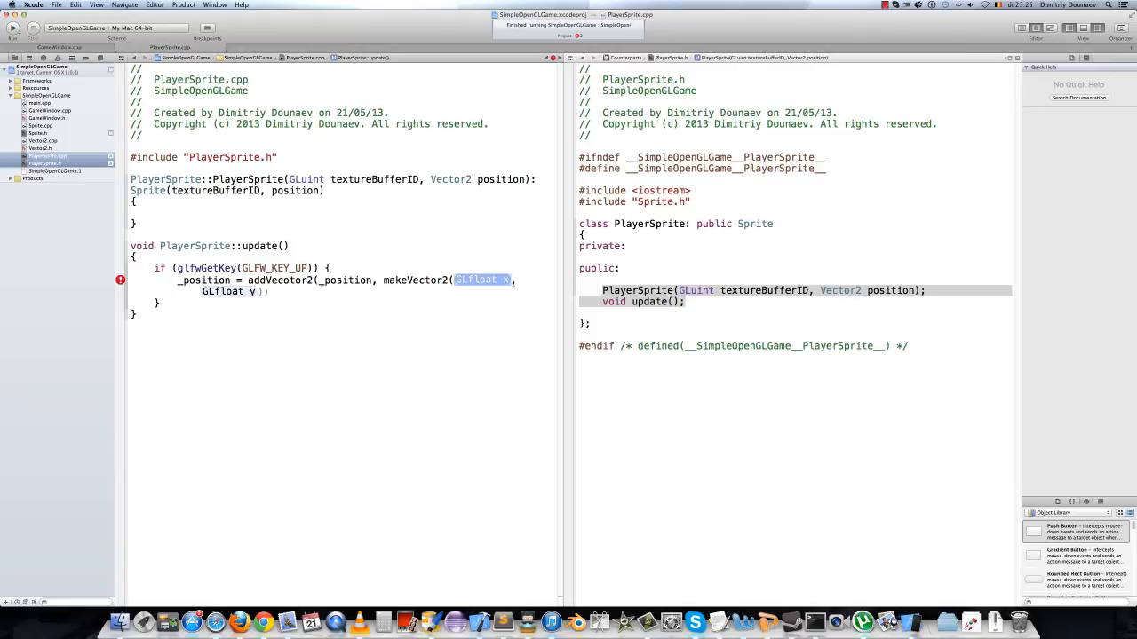
type("0.1f")
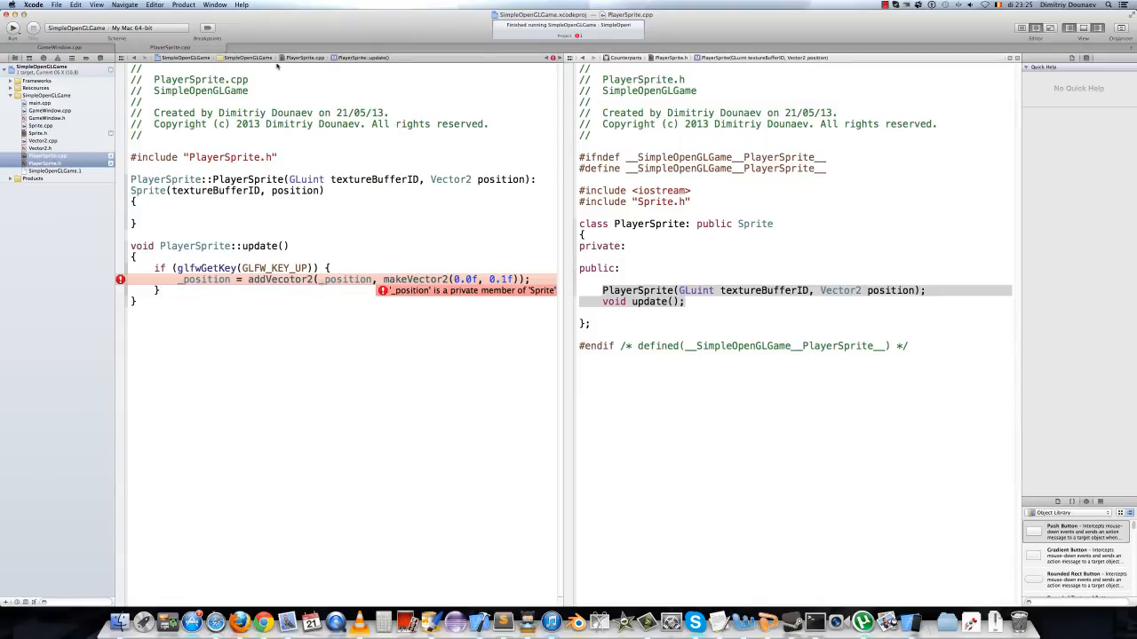
Move Vector2 _position; from Sprite's private section to a protected section
left_click(249, 57)
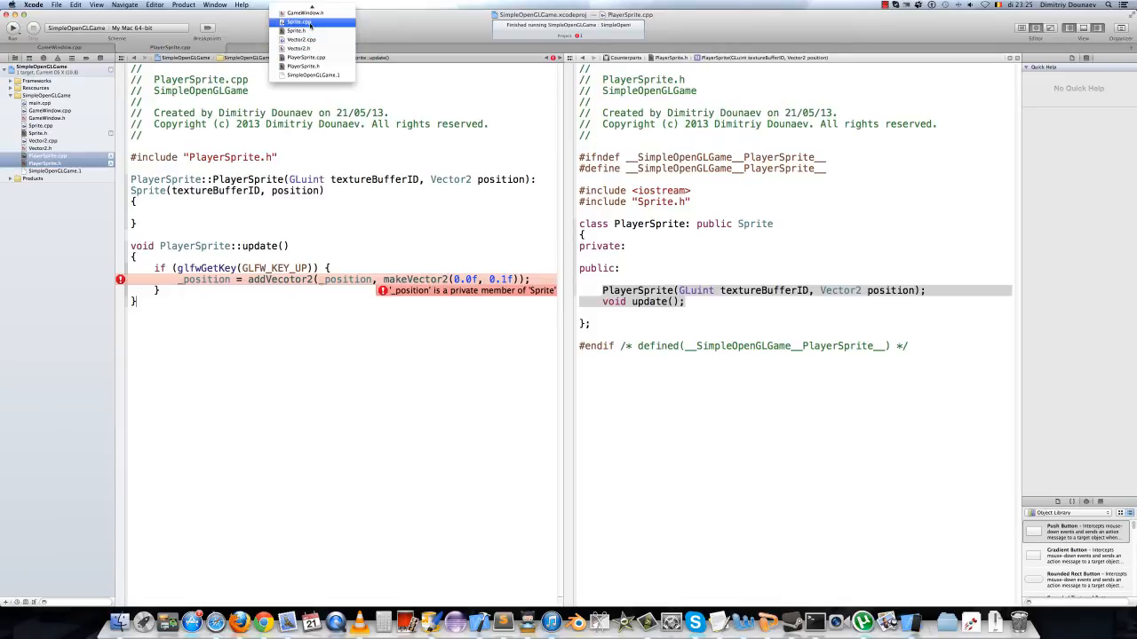
left_click(305, 20)
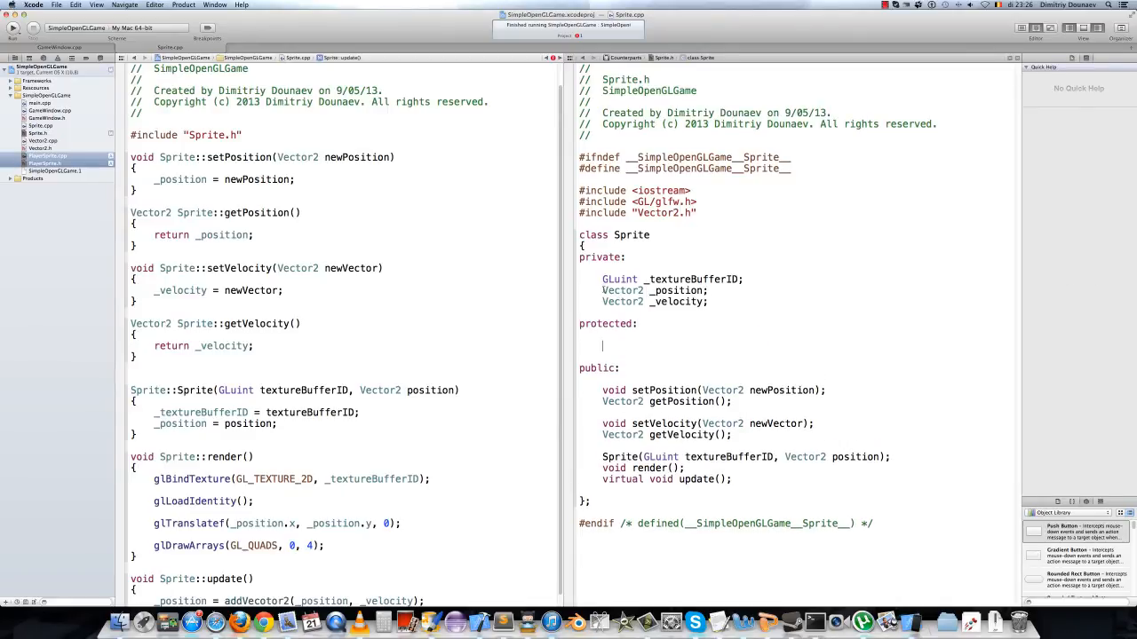
double_click(643, 291)
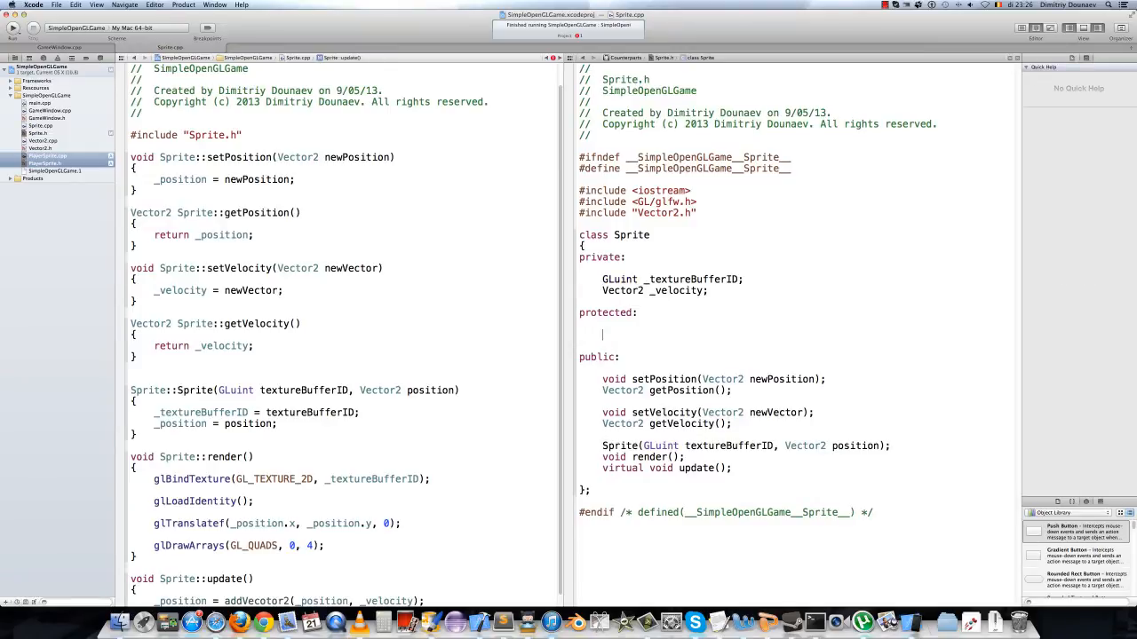
type("Vector2 _position;")
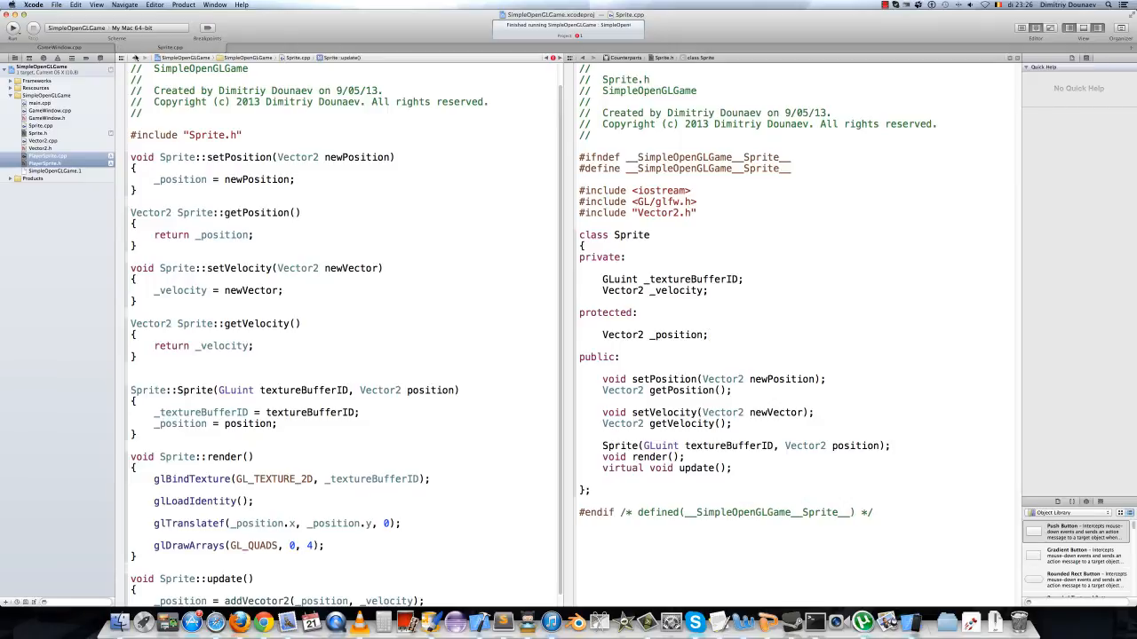
left_click(46, 156)
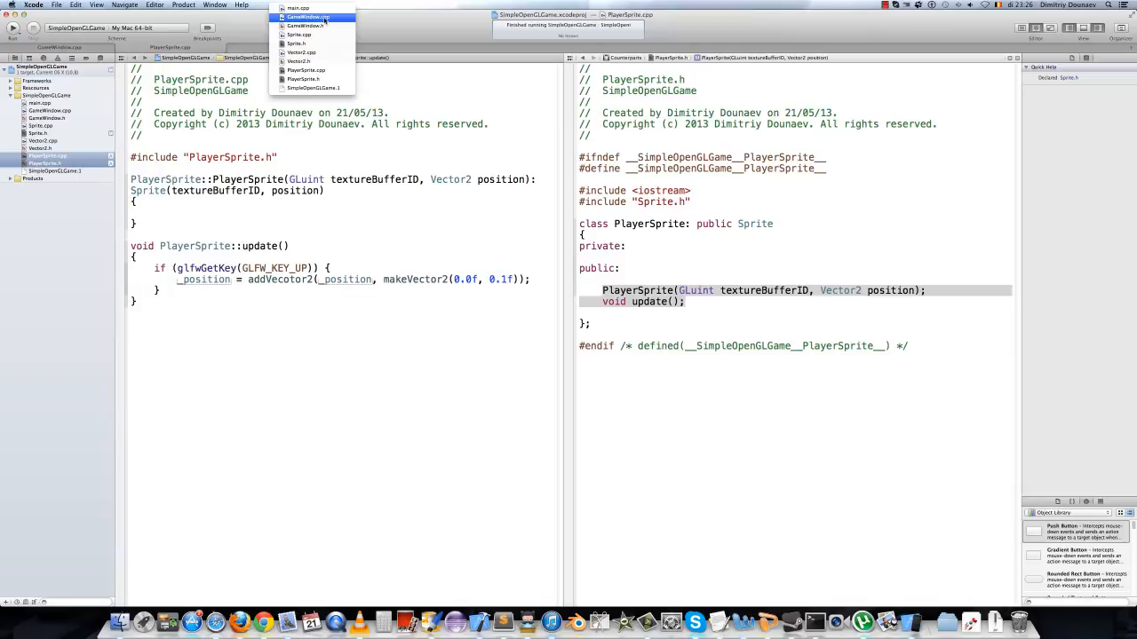
Make GameWindow's rocket a PlayerSprite, comment out setVelocity, and raise the upward step to 0.5f
left_click(316, 15)
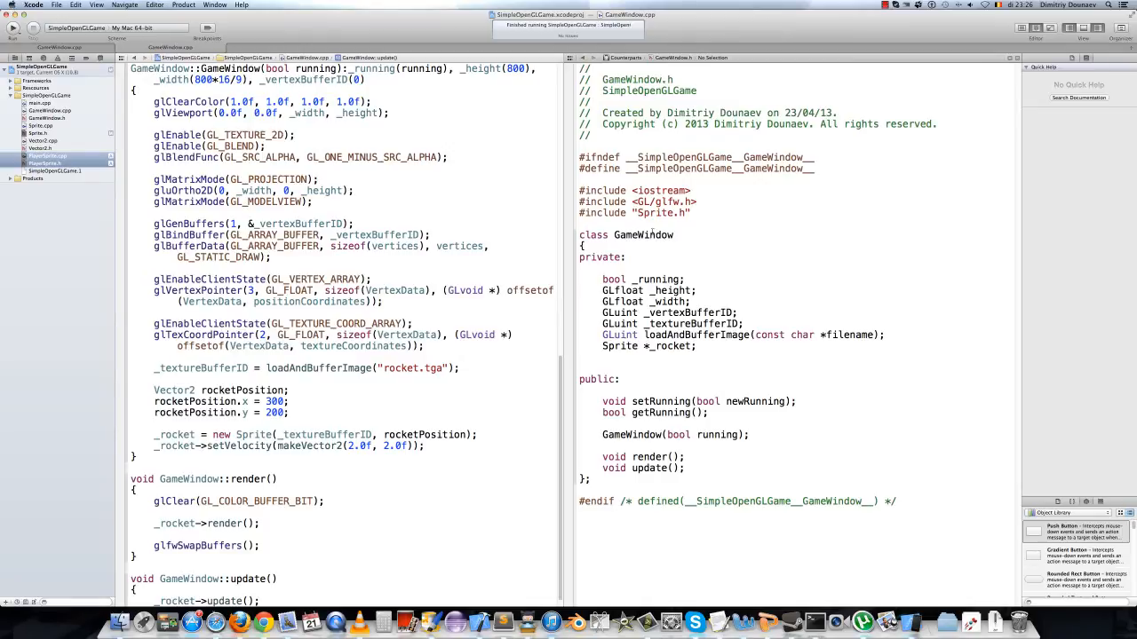
type("Player")
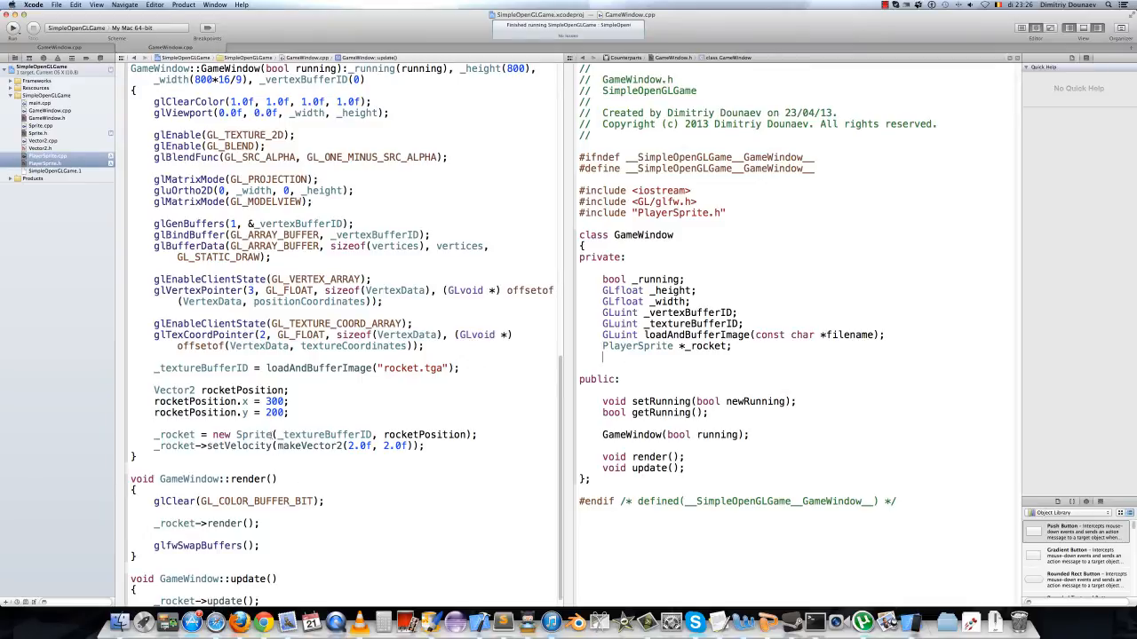
type("Player")
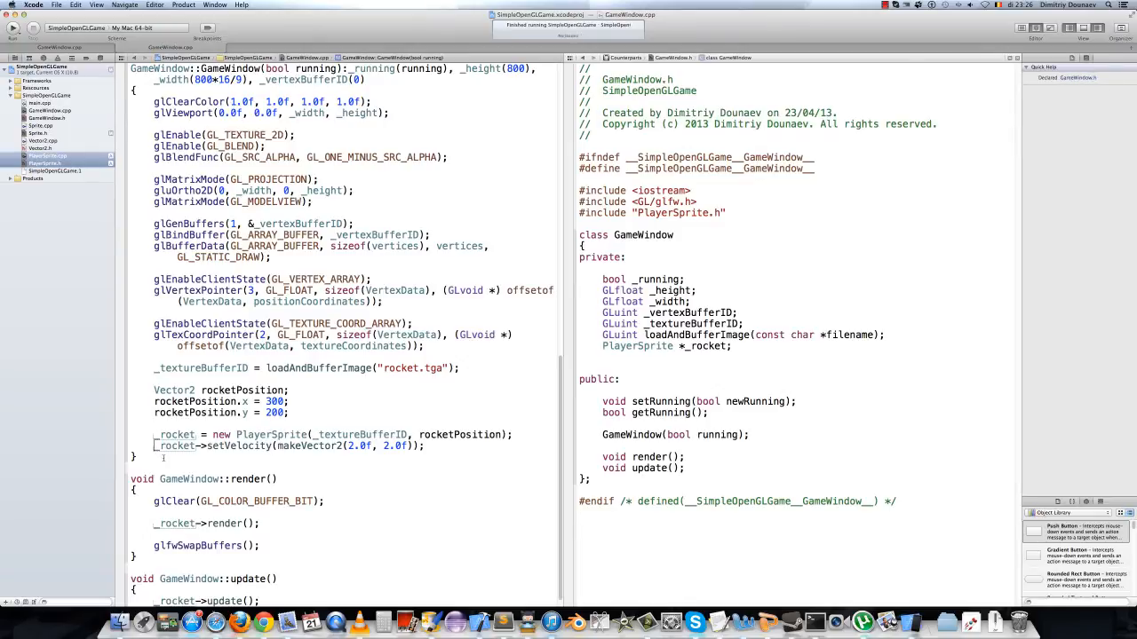
type("//")
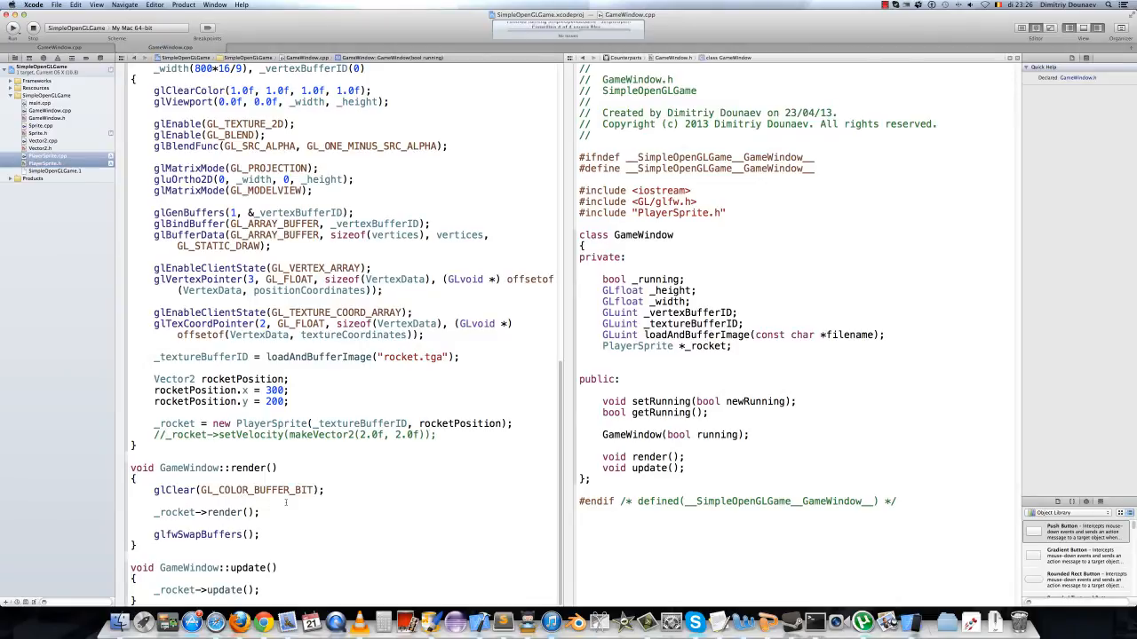
left_click(23, 37)
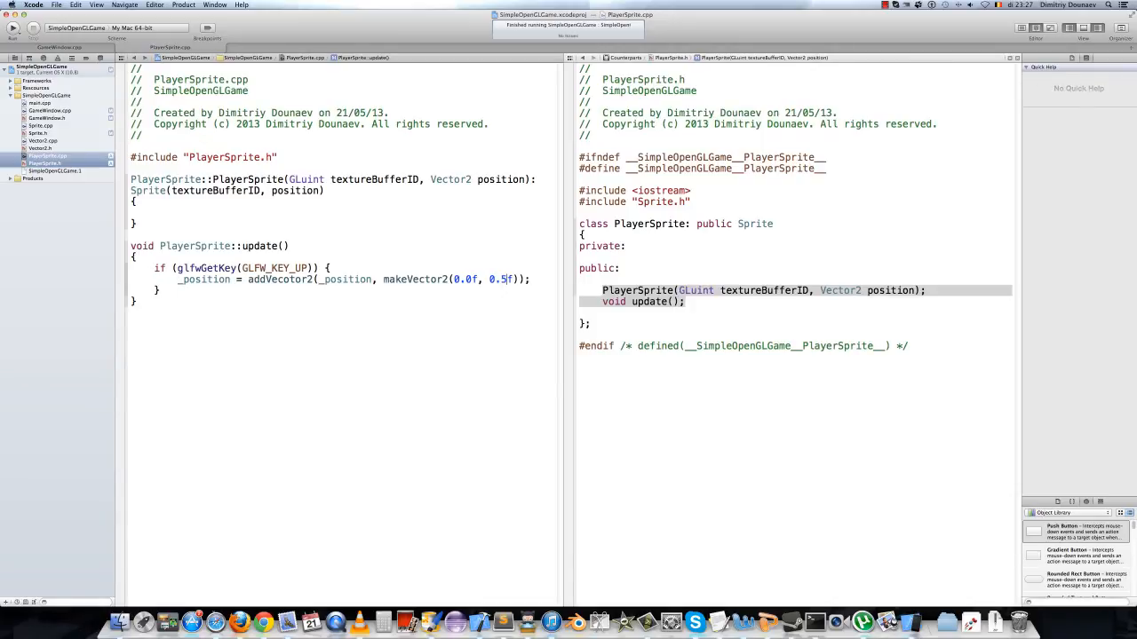
Build and run the game, then raise the upward step to 1.5f
left_click(13, 46)
type("9")
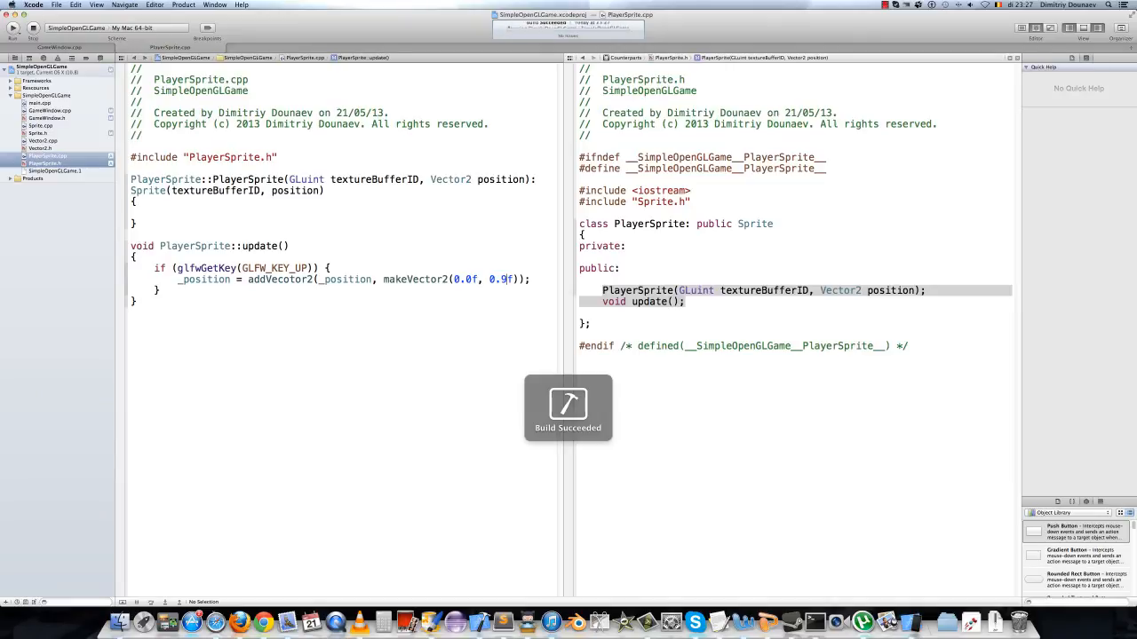
left_click(13, 42)
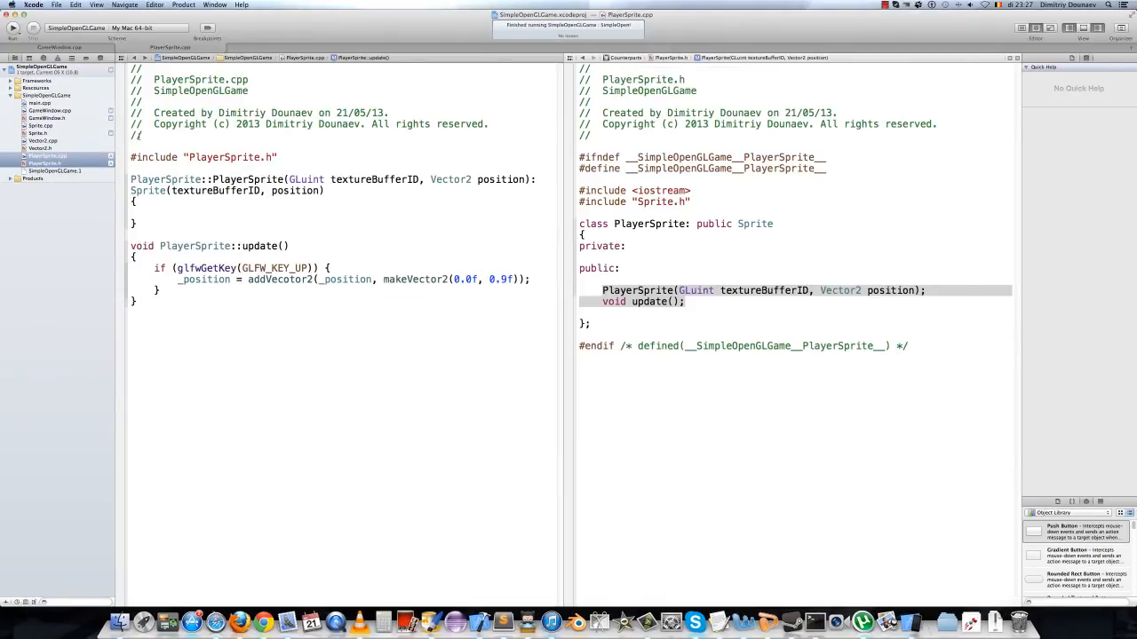
type("1.5f")
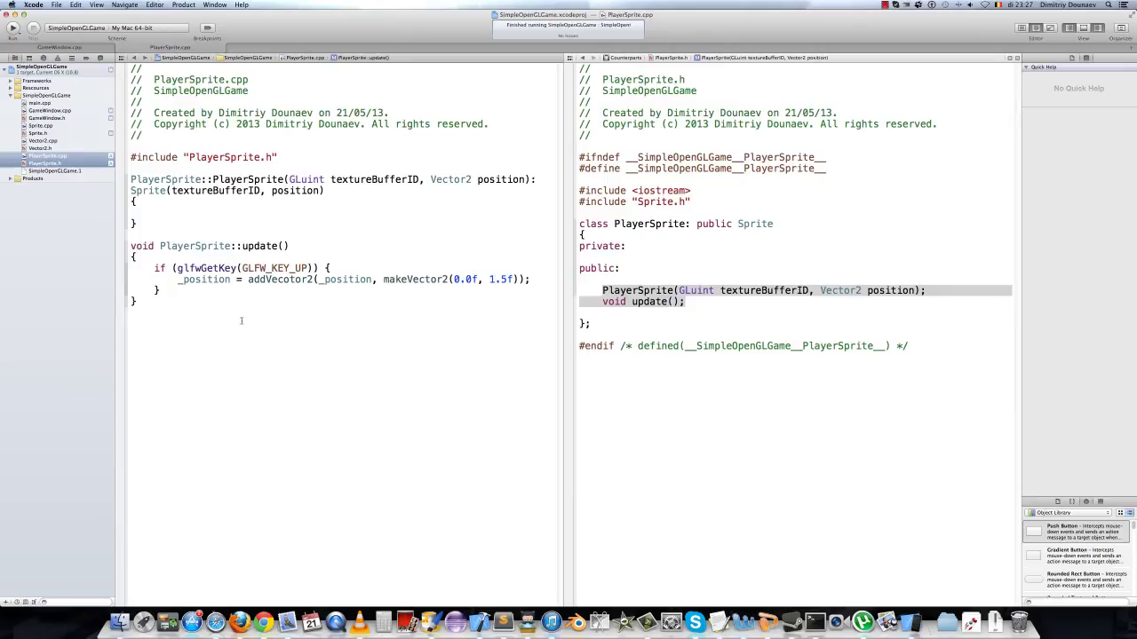
mouse_move(253, 298)
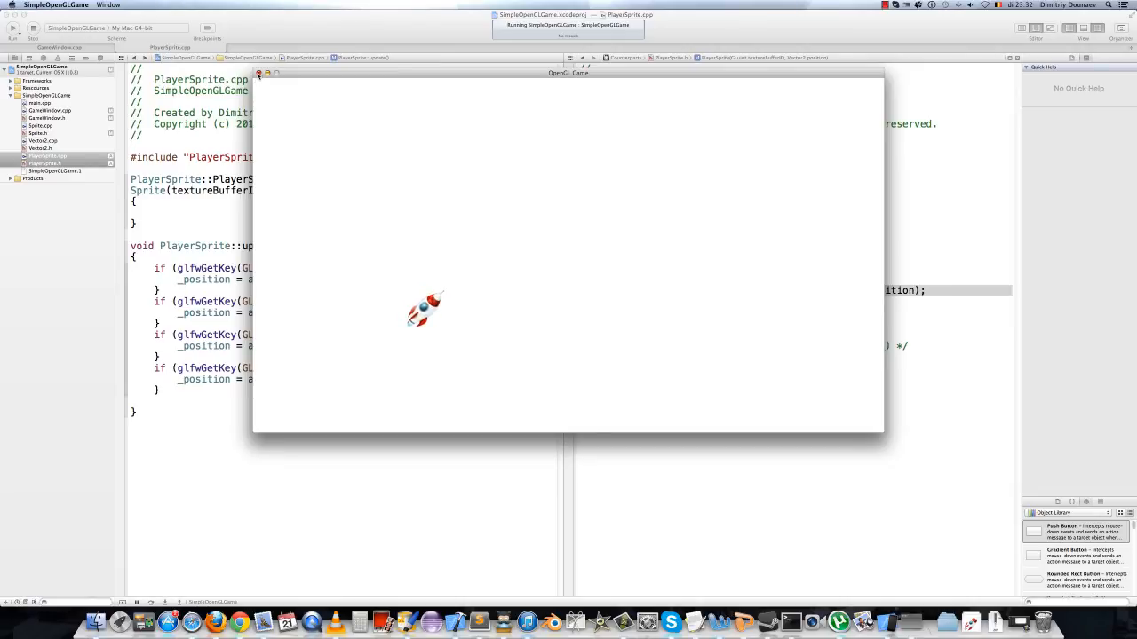
Close the running game window after testing the four arrow-key moves
left_click(259, 73)
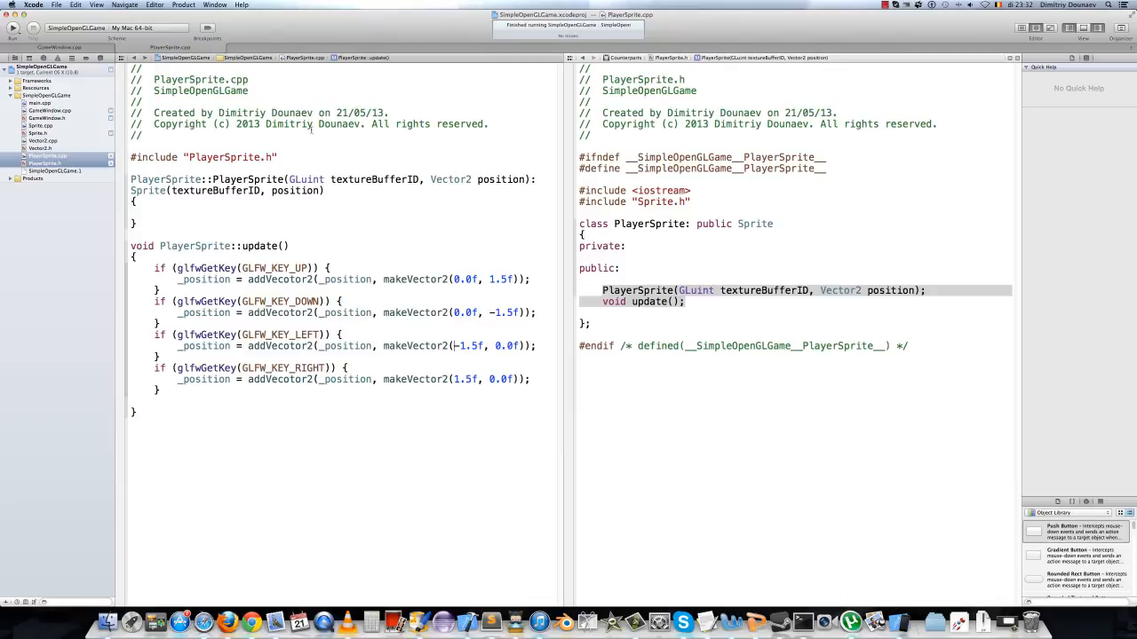